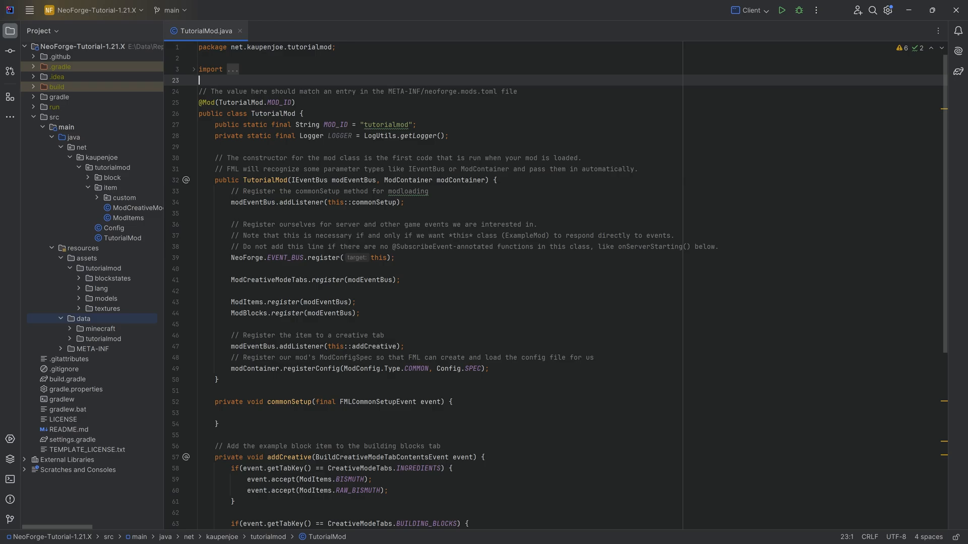
# - Select the item package in the project tree as the target for a new ModFoodProperties class
pyautogui.click(123, 243)
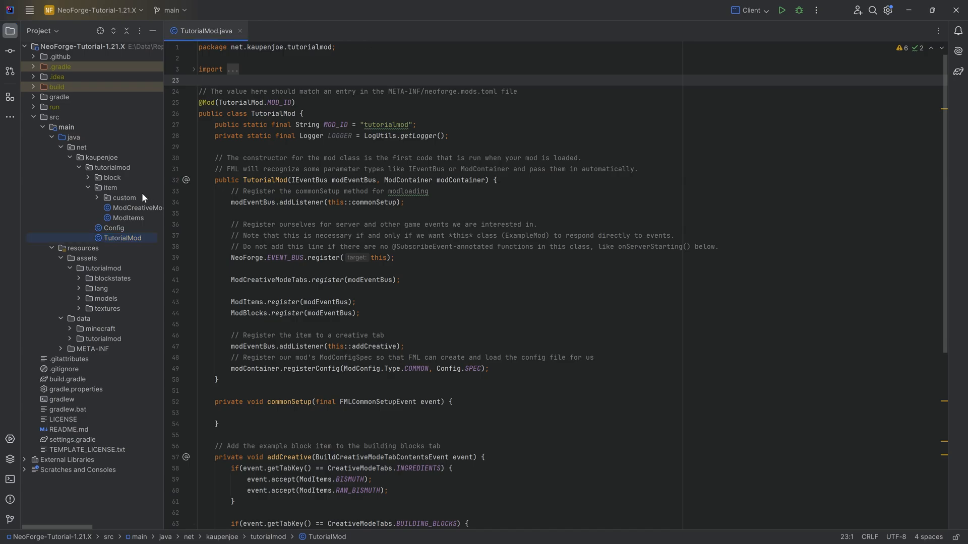
pyautogui.click(110, 188)
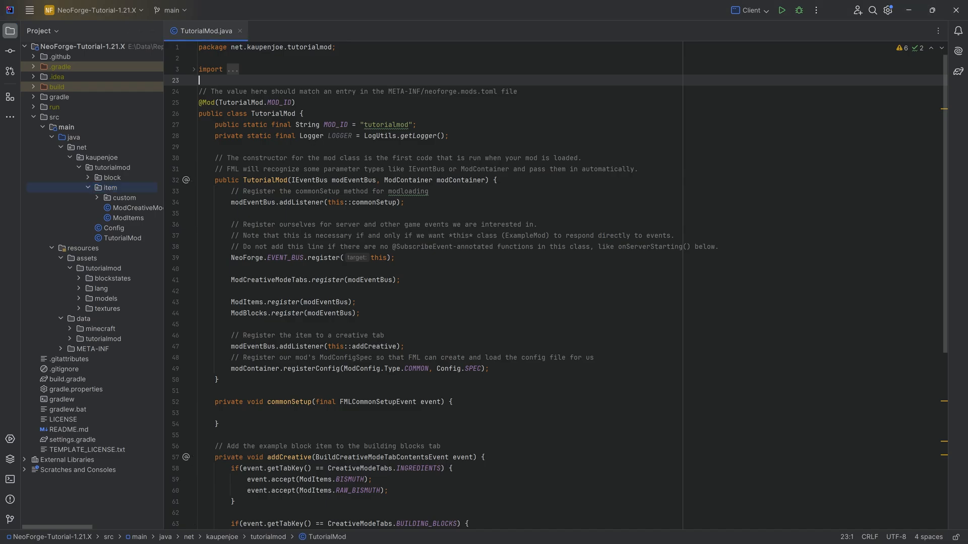
pyautogui.click(109, 189)
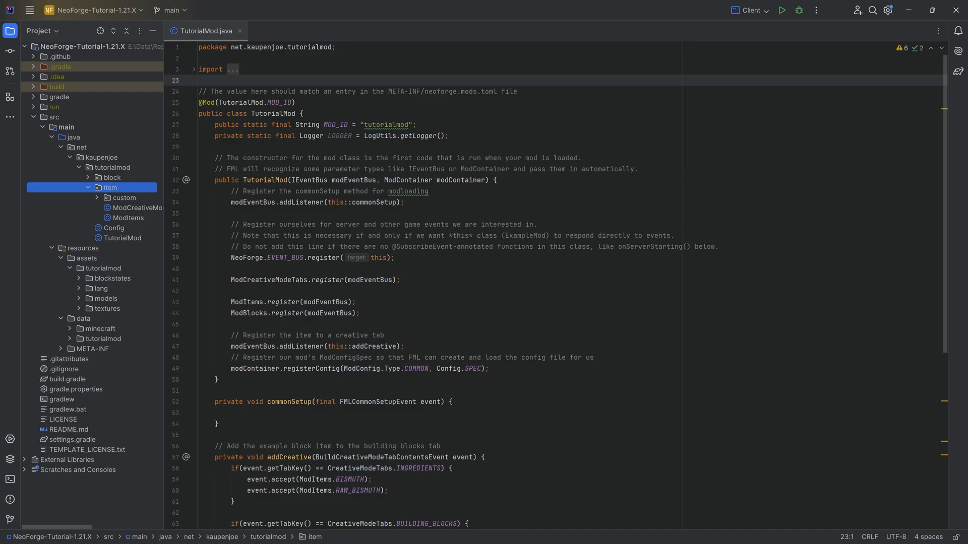
pyautogui.moveTo(130, 183)
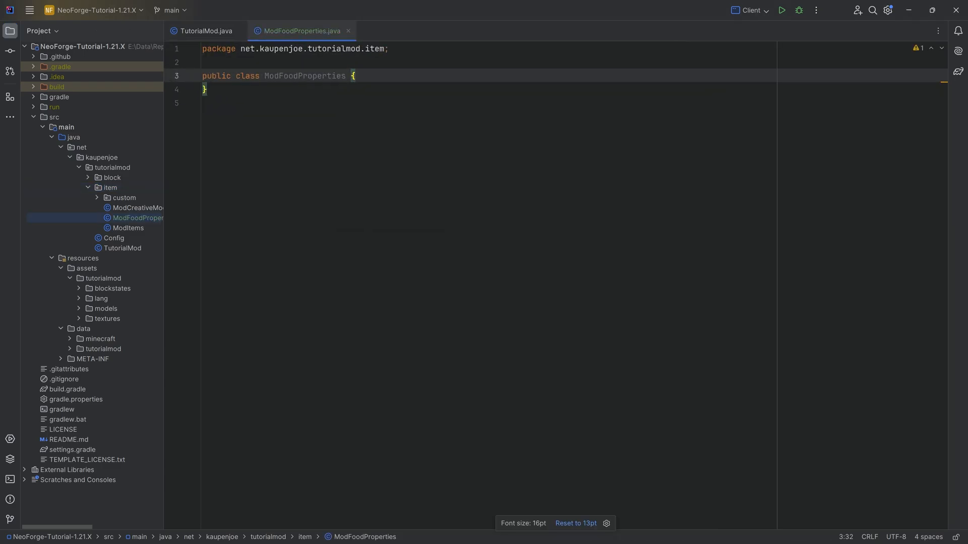
# - Declare public static final FoodProperties RADISH using a new FoodProperties.Builder()
pyautogui.press('Enter')
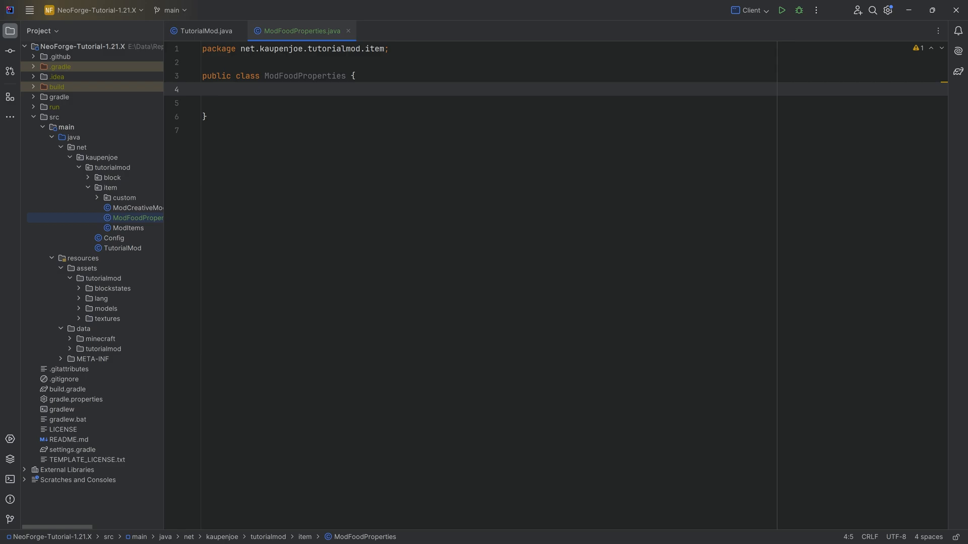
pyautogui.write('public st')
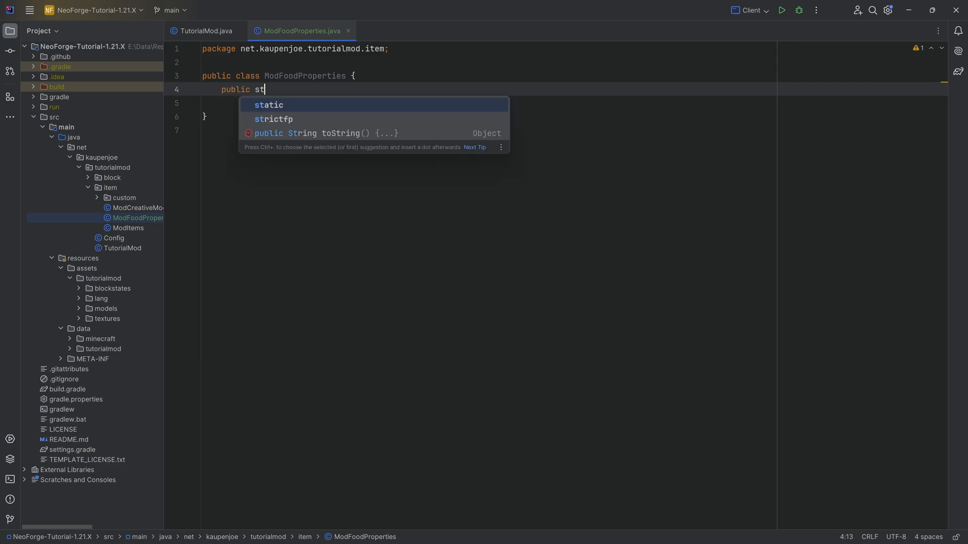
pyautogui.write('atic final Fo')
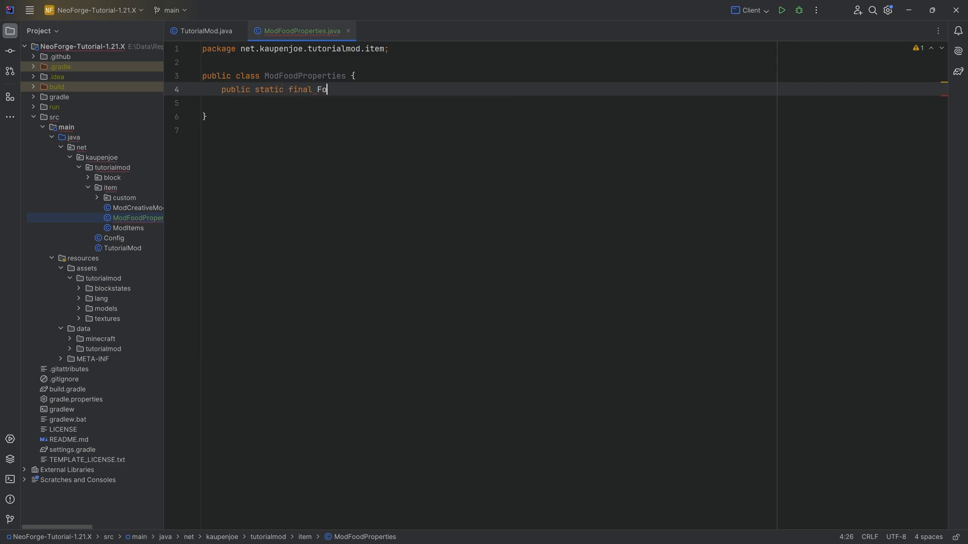
pyautogui.write('odProperties RA')
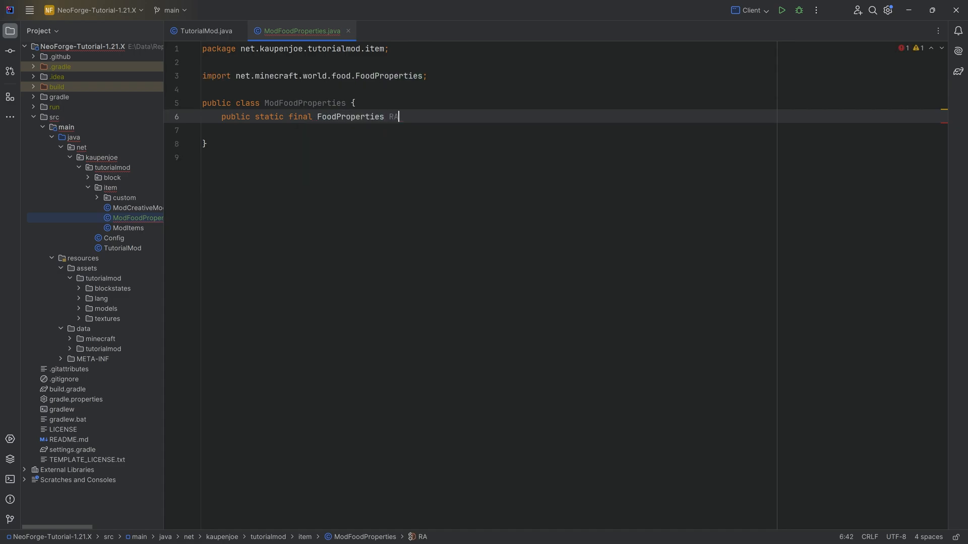
pyautogui.write('DISH = new')
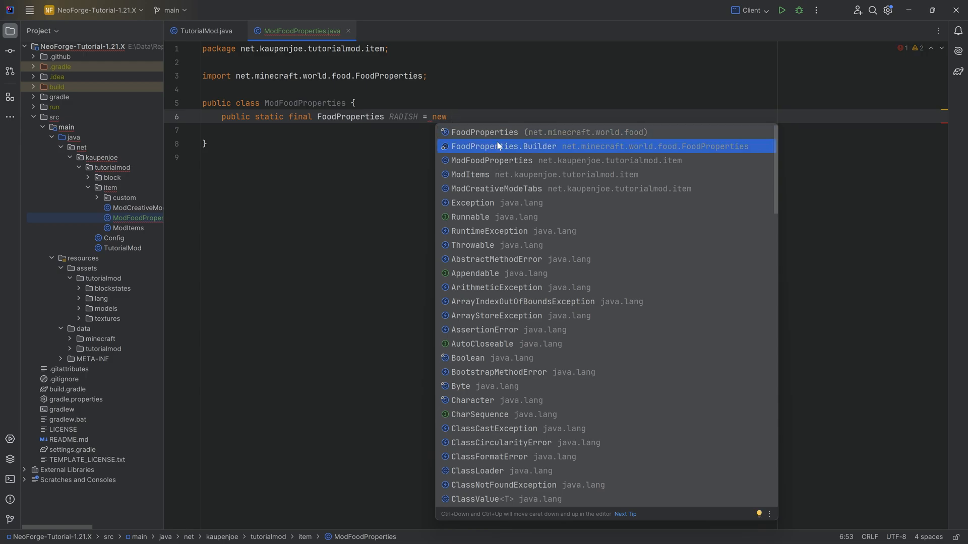
pyautogui.click(502, 147)
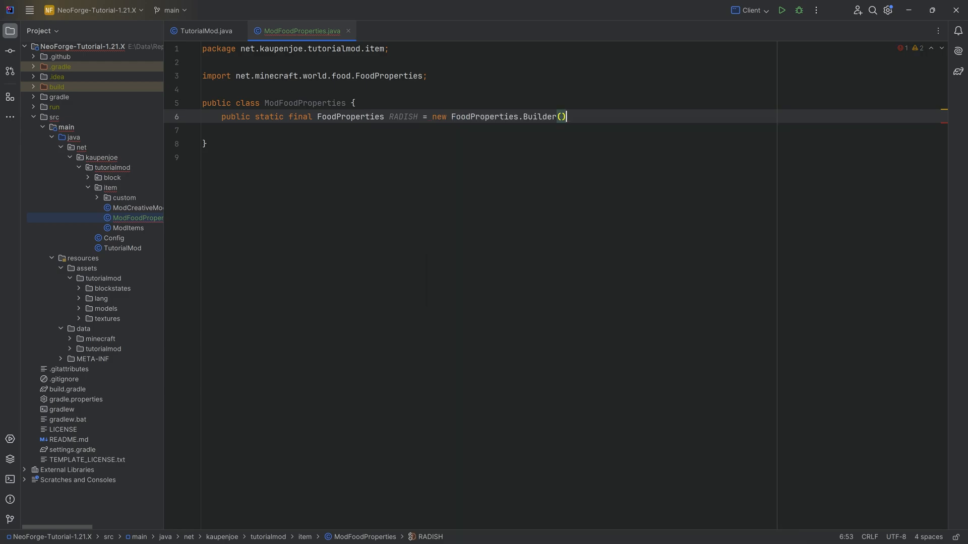
# - Chain nutrition(3) and saturationModifier(0.25f) onto the RADISH builder
pyautogui.write('.nutrition(')
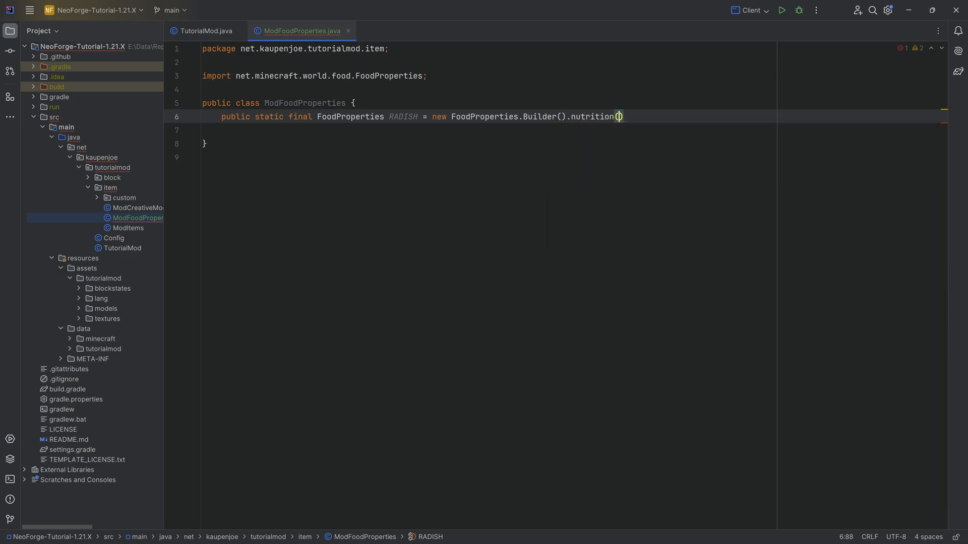
pyautogui.write('3).saturationModifier()')
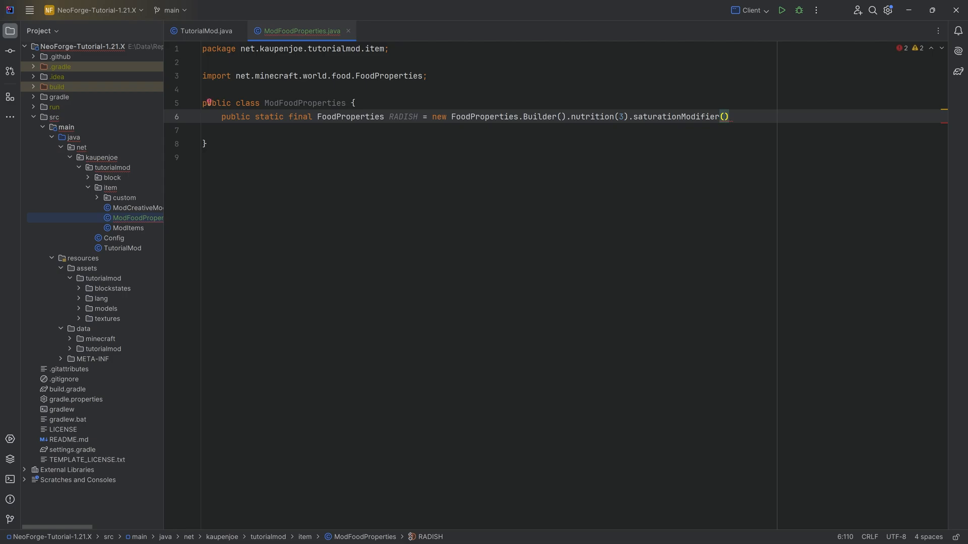
pyautogui.write('0.25f')
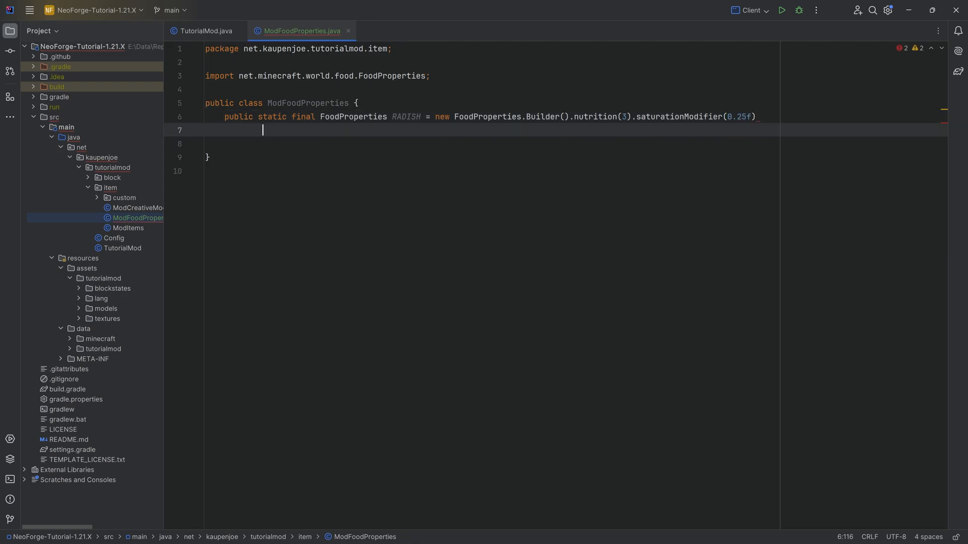
pyautogui.write('.')
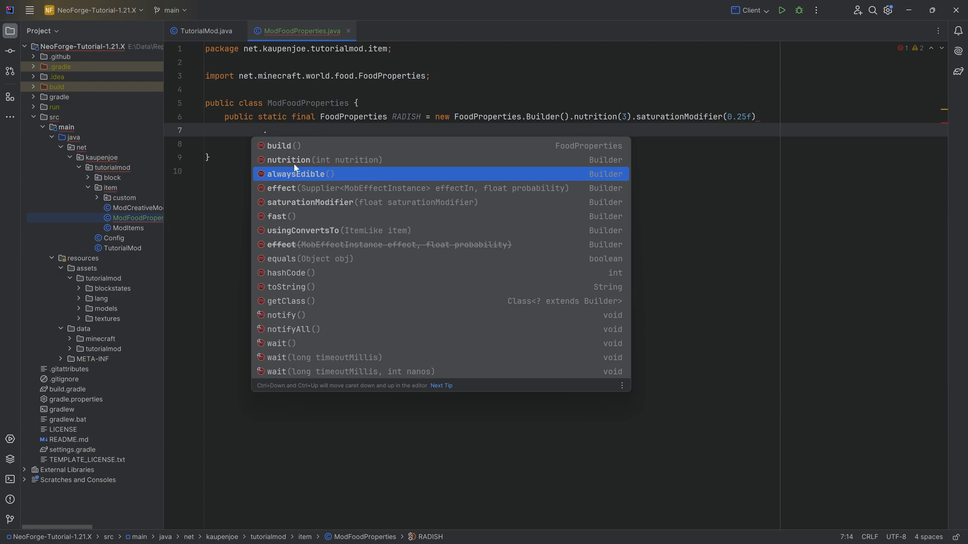
pyautogui.moveTo(318, 175)
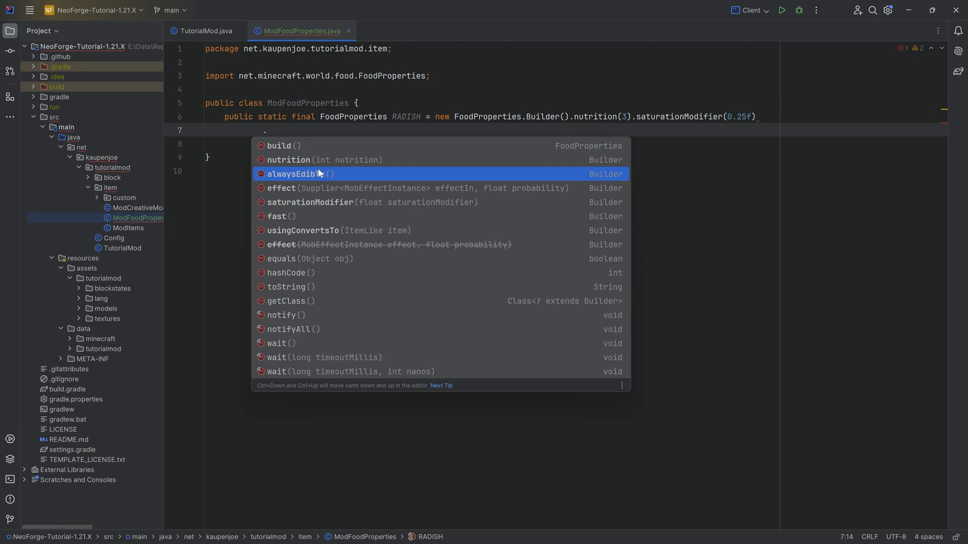
pyautogui.moveTo(288, 211)
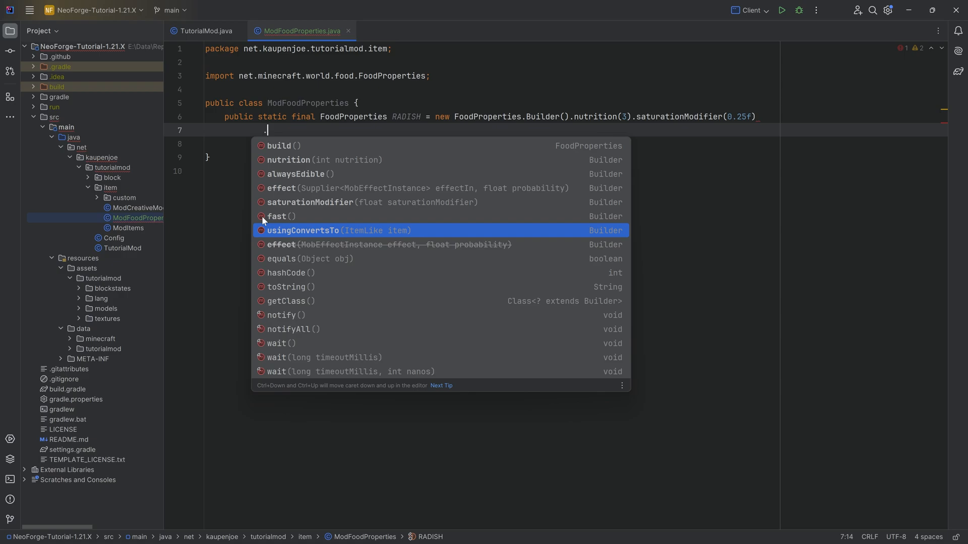
pyautogui.moveTo(297, 240)
pyautogui.write('effect(')
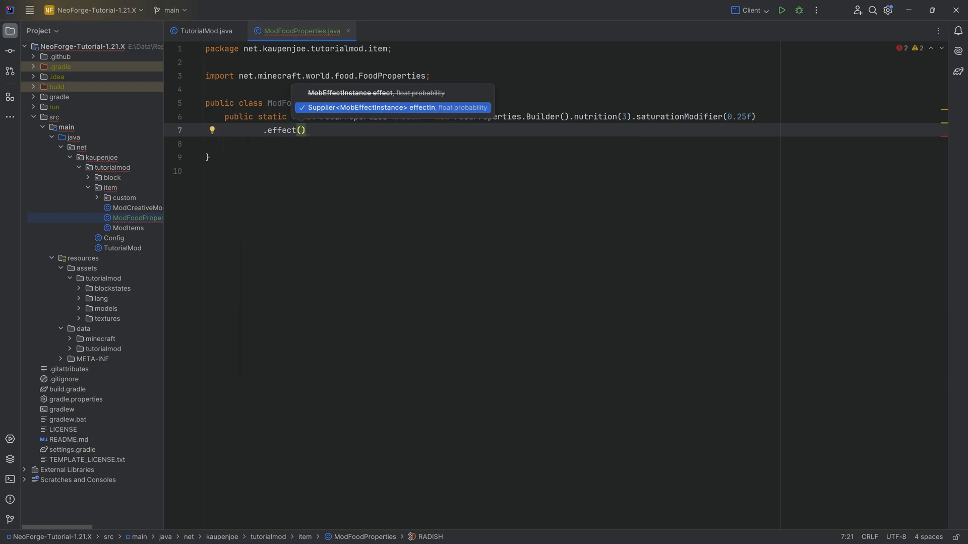
# - Add effect with a MobEffectInstance of MobEffects.HEALTH_BOOST for 400 ticks at 0.35f and finish with build()
pyautogui.write('new )')
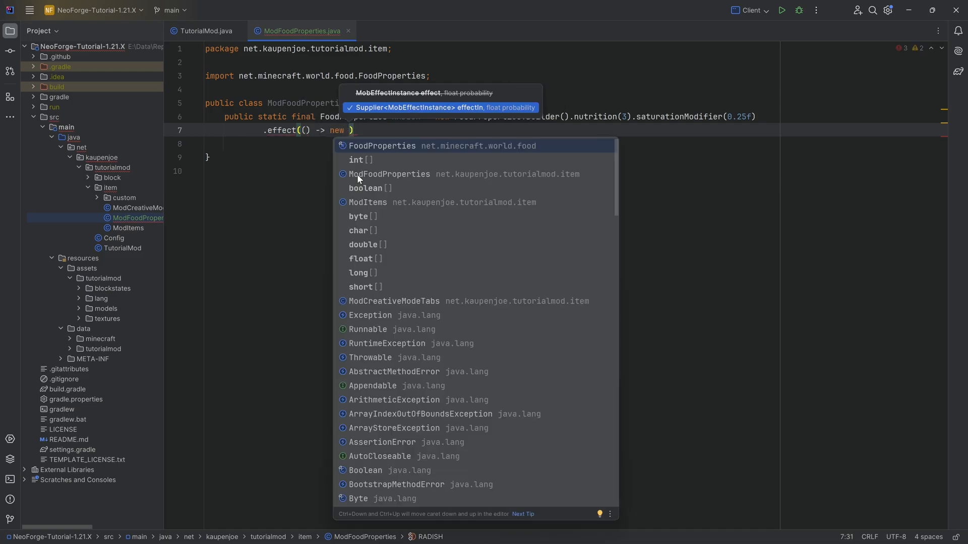
pyautogui.write('Mobef')
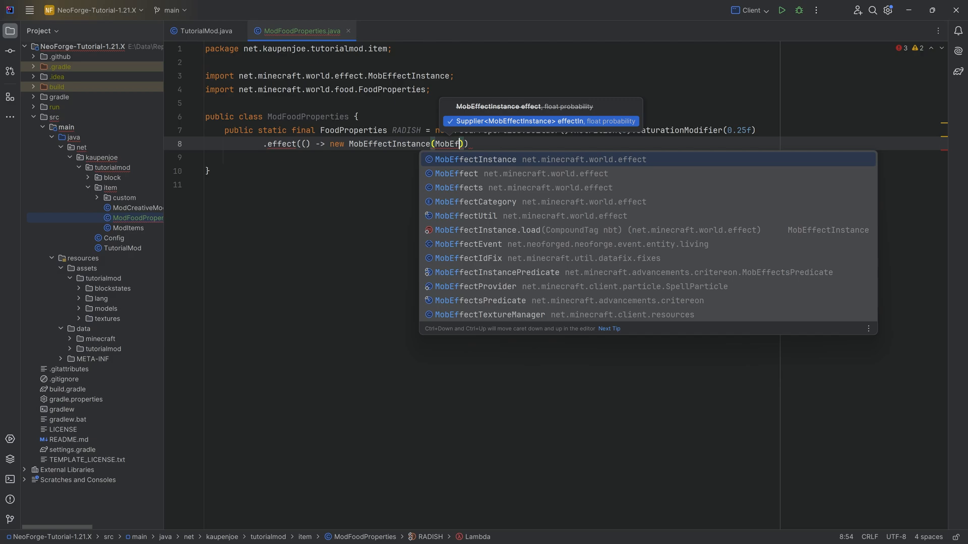
pyautogui.write('MobEffects.HEALTH_BOOST')
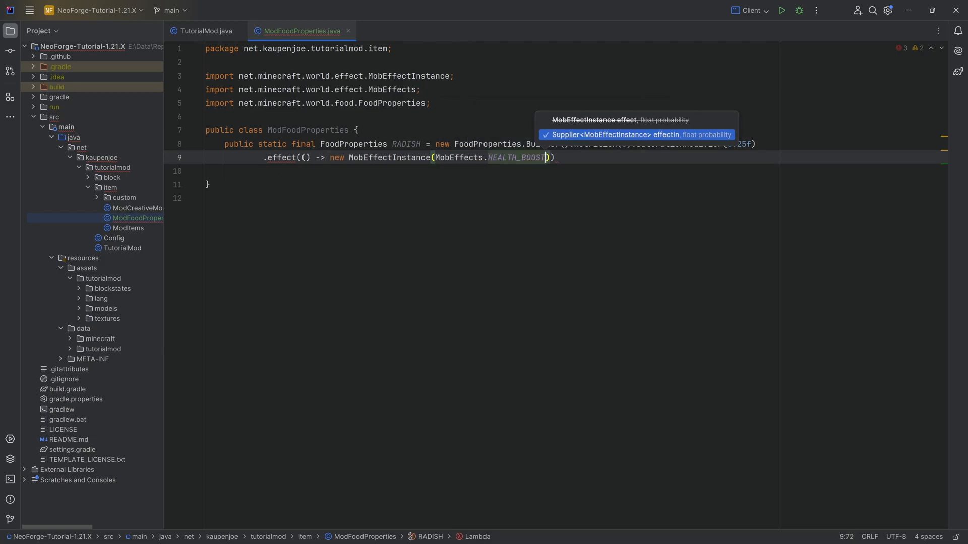
pyautogui.write(', 400')
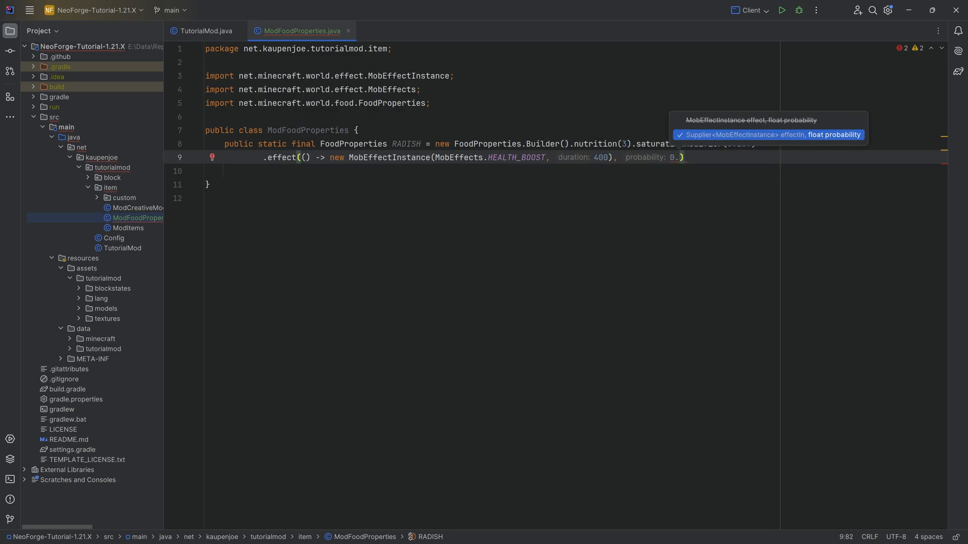
pyautogui.write('35f')
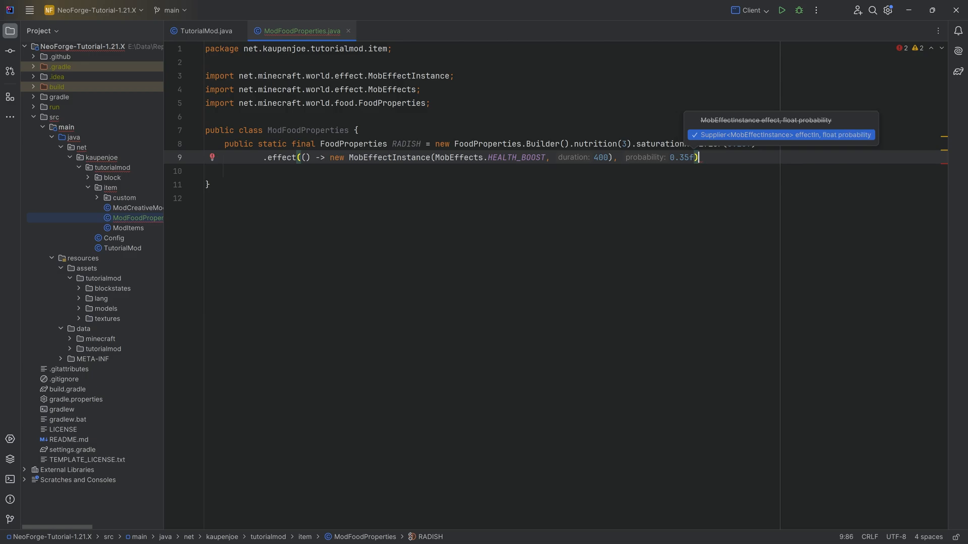
pyautogui.write('.build();')
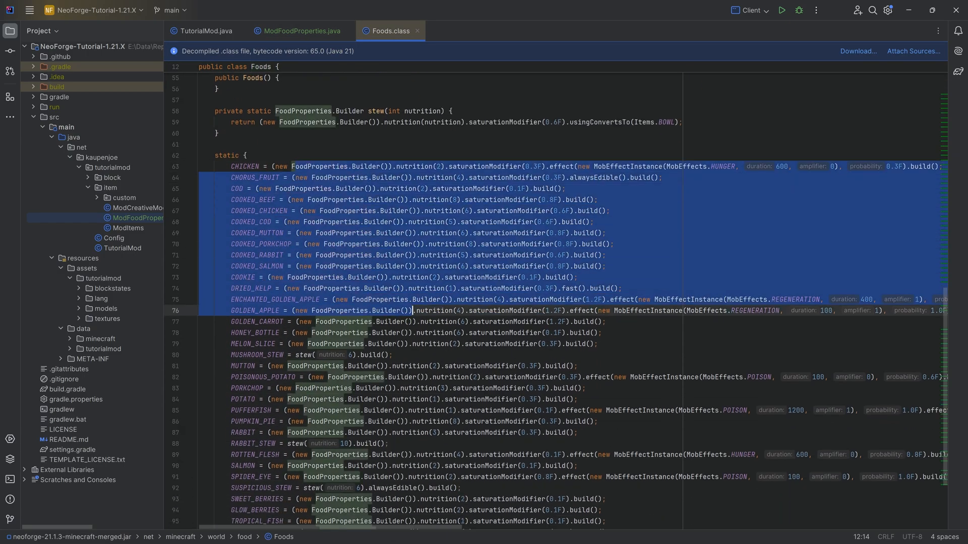
pyautogui.scroll(-3)
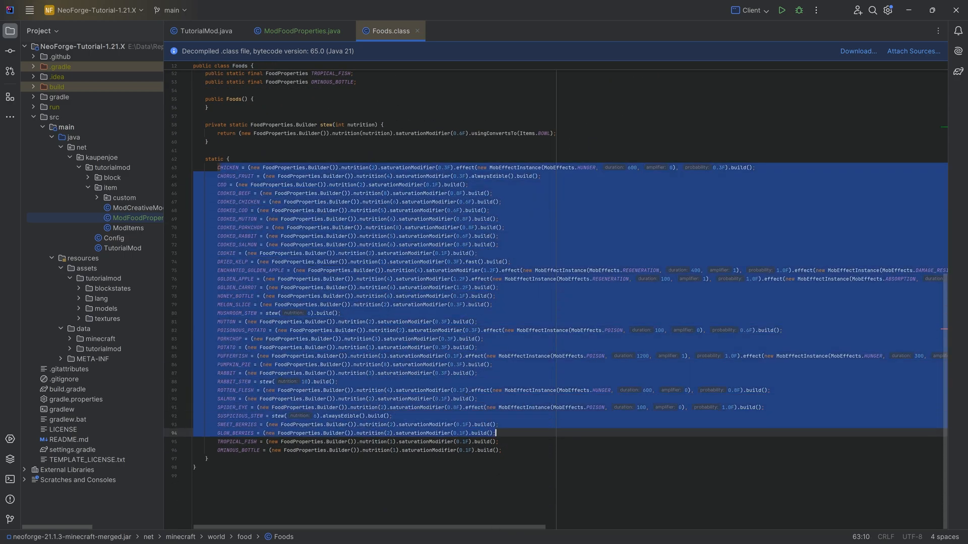
pyautogui.click(441, 175)
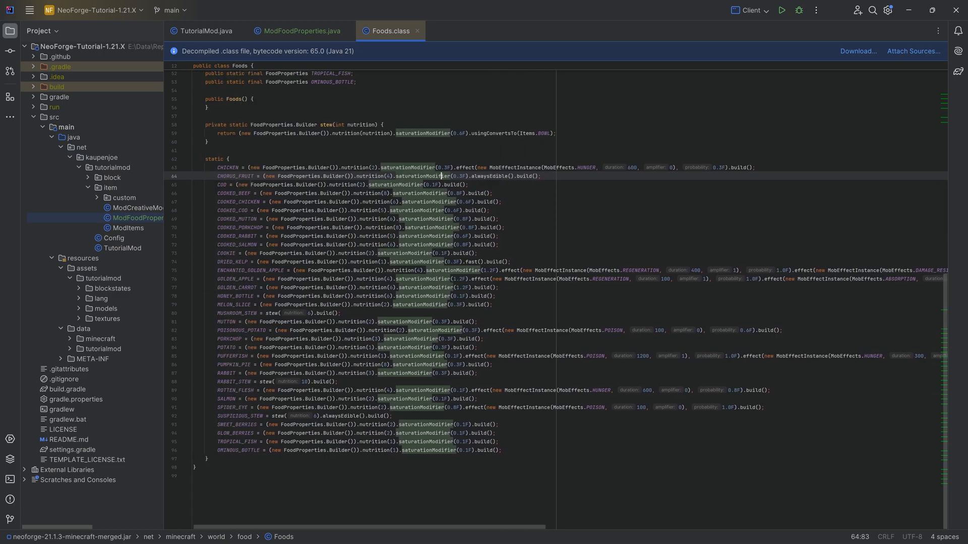
pyautogui.click(300, 31)
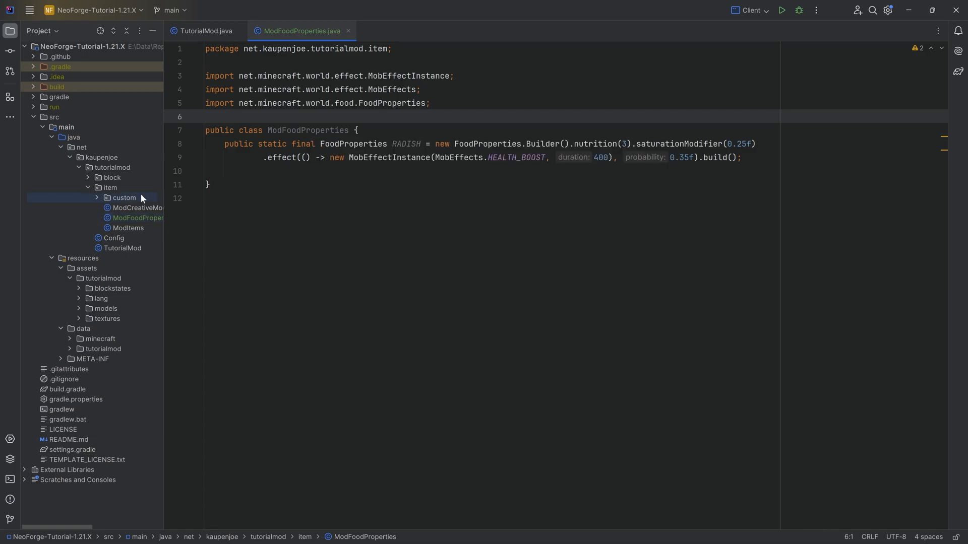
# - In ChiselItem override getUseAnimation to return UseAnim.DRINK
pyautogui.click(97, 198)
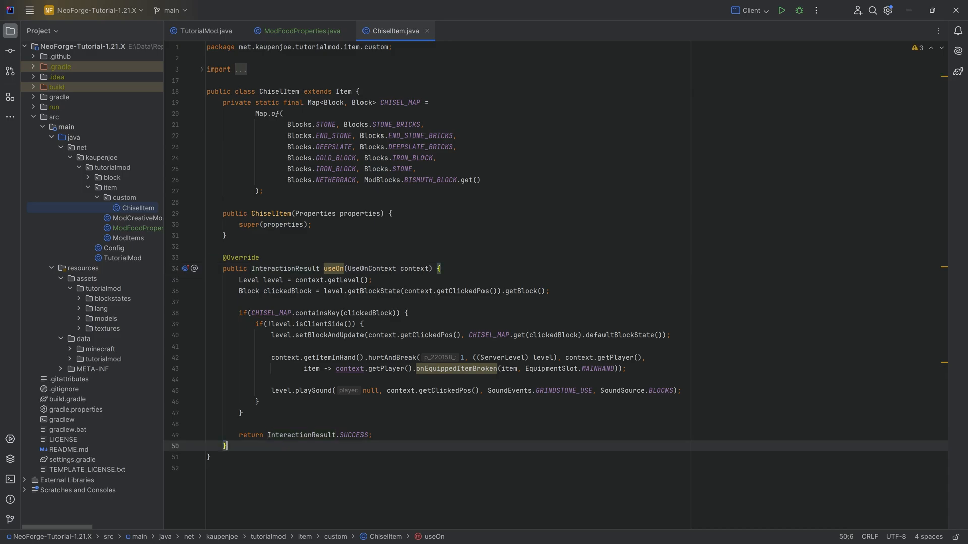
pyautogui.press('enter')
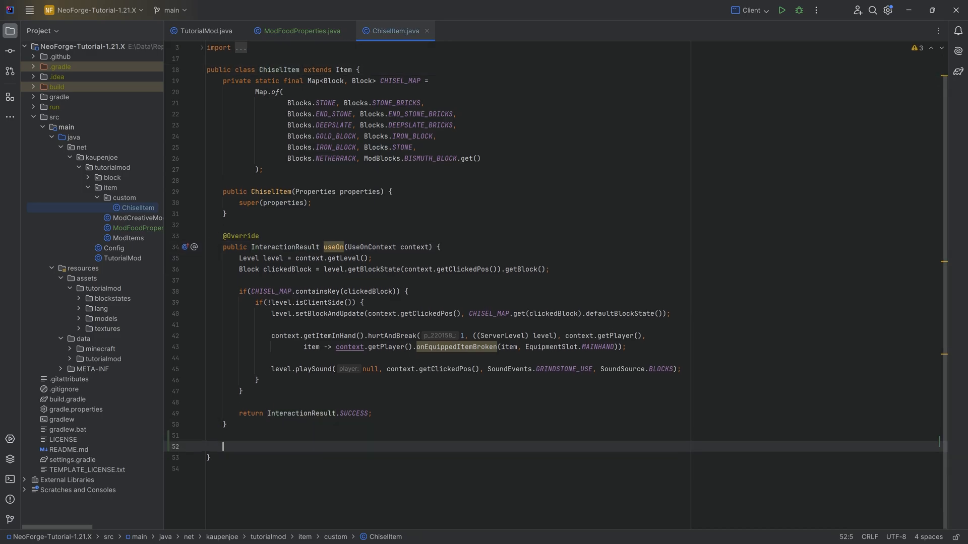
pyautogui.write('useanim')
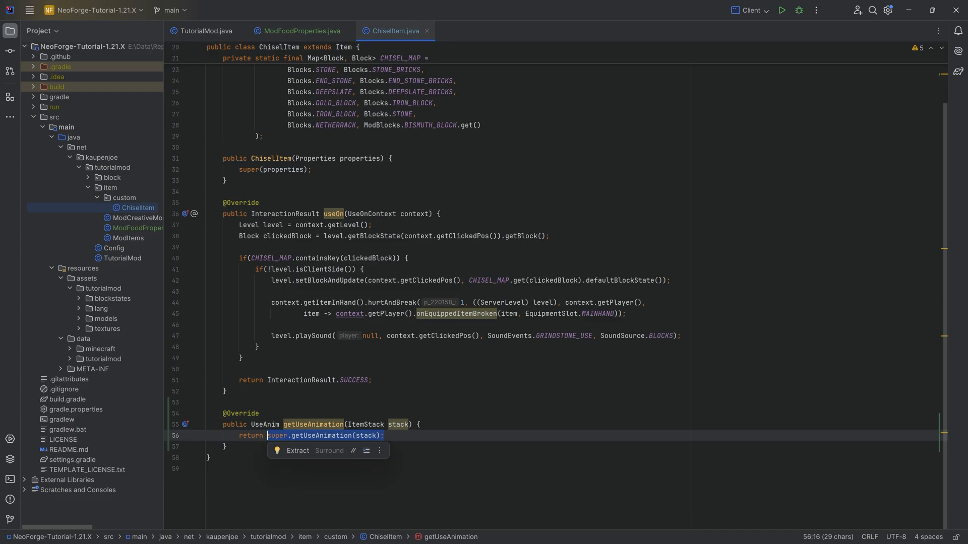
pyautogui.write('UseAnim')
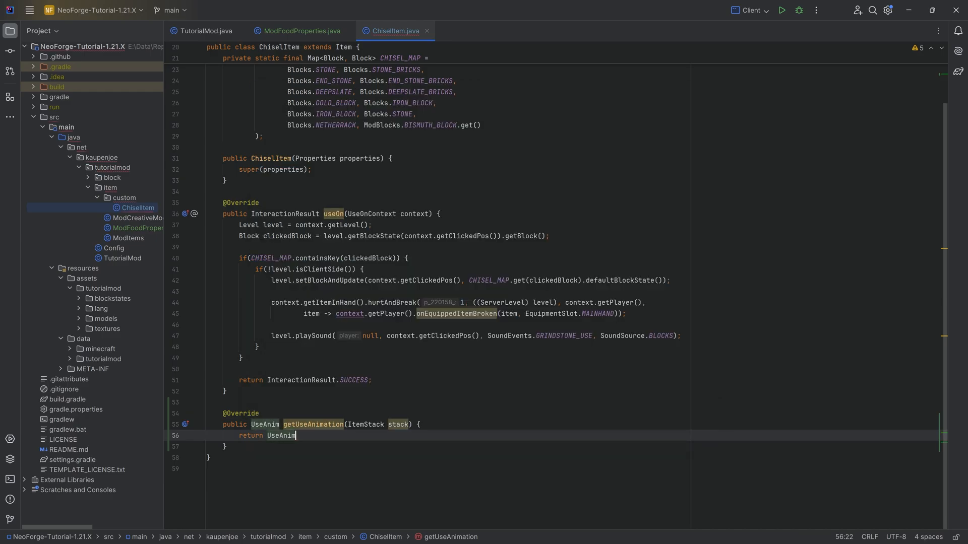
pyautogui.write('.DRINK')
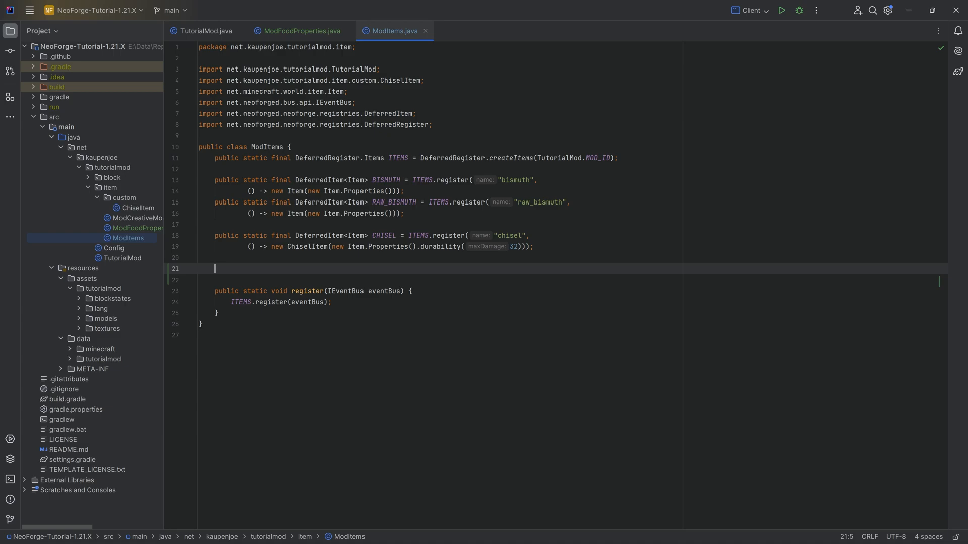
# - Register a DeferredItem RADISH as new Item with Item.Properties().food(ModFoodProperties.RADISH)
pyautogui.write('public static final D')
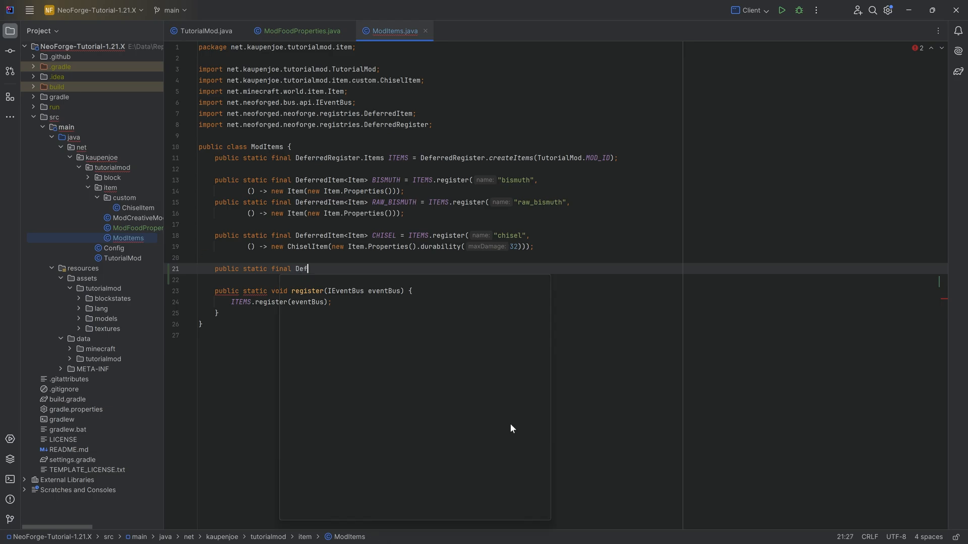
pyautogui.write('eferredItem<Item> RADISH =')
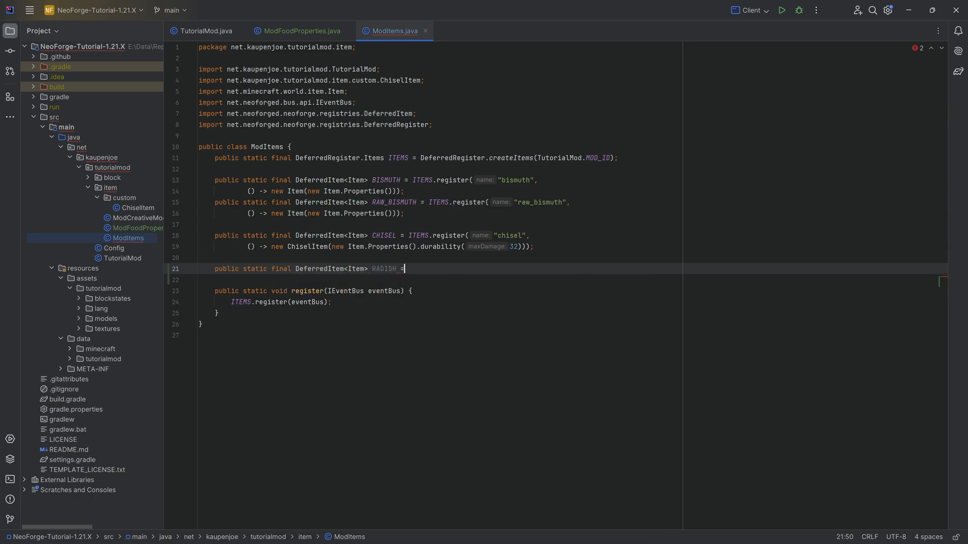
pyautogui.write('ITEMS.register("radish",')
pyautogui.write('() -> ')
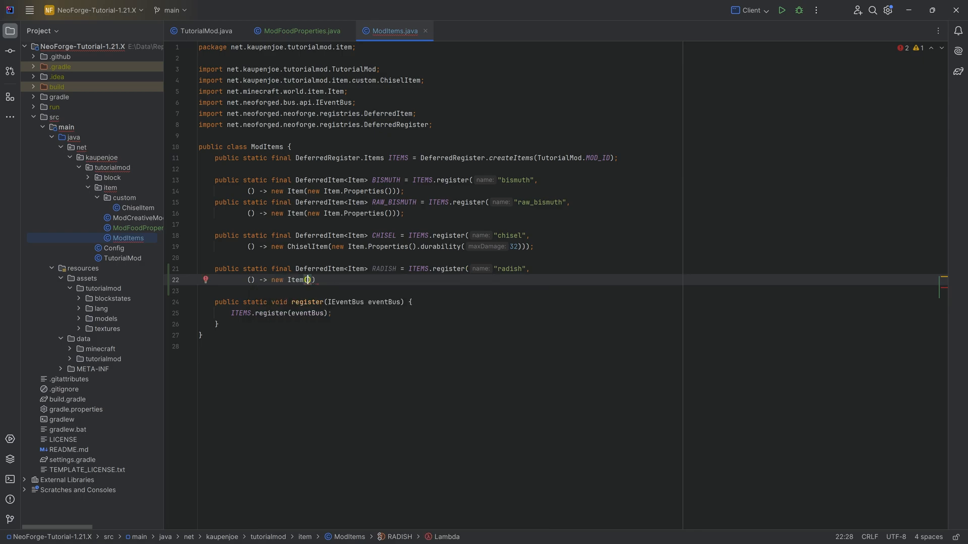
pyautogui.write('new Item(')
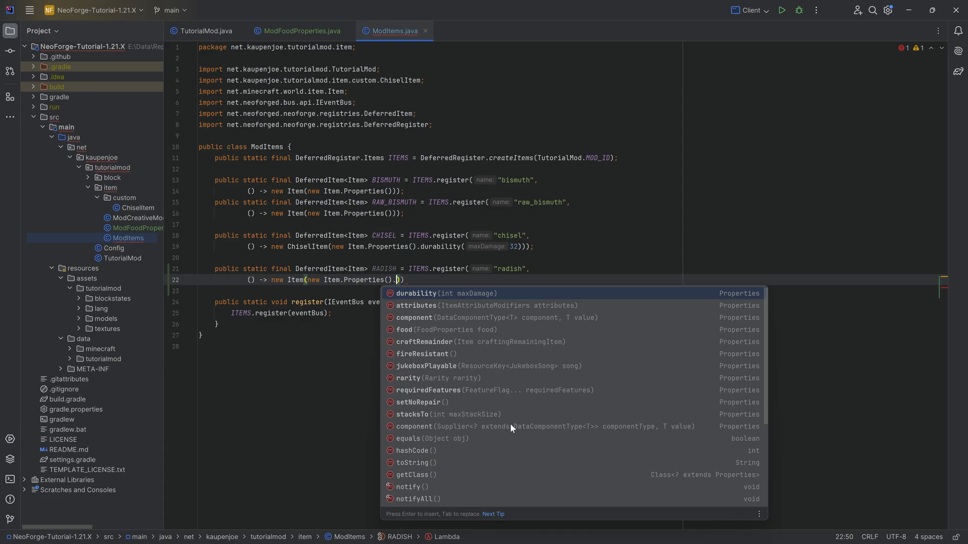
pyautogui.write('food(')
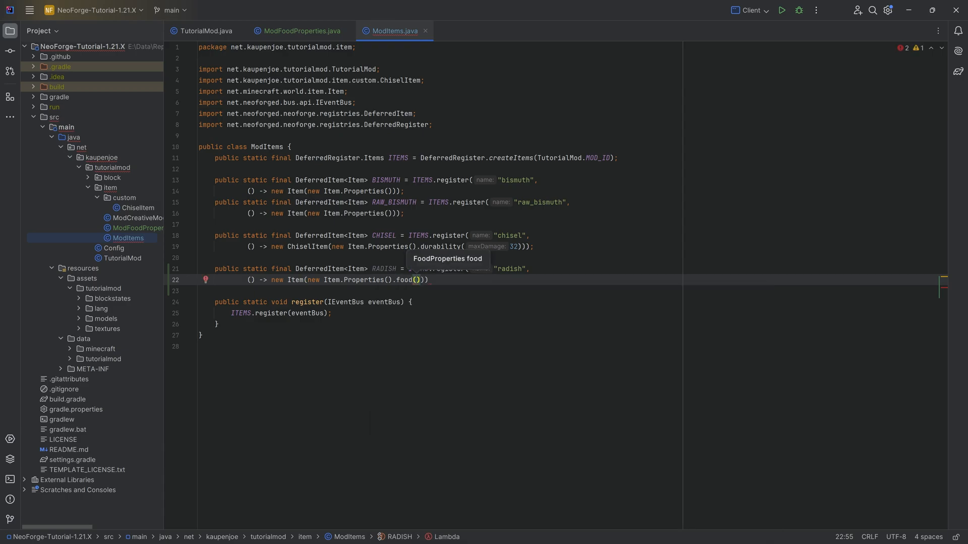
pyautogui.write('ModFoodProperties.RADISH')
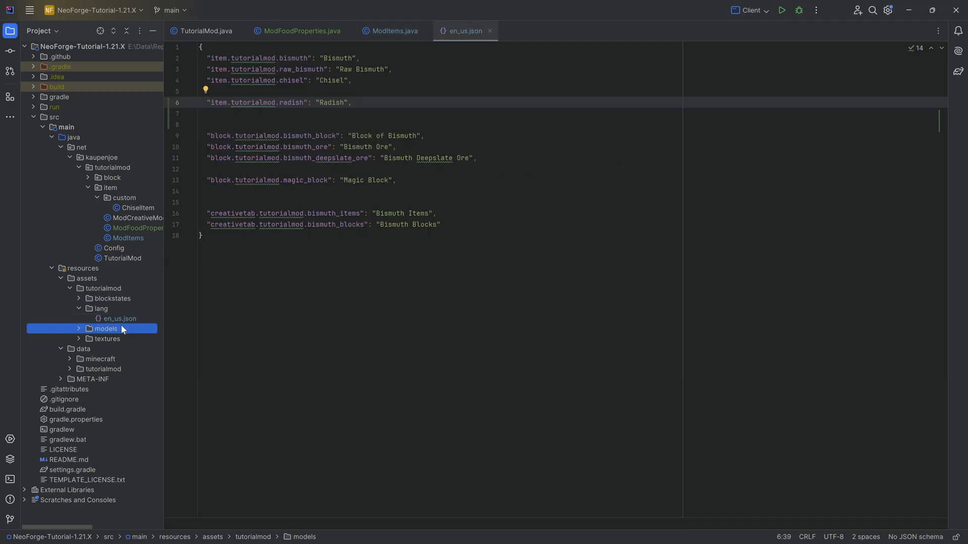
# - Copy bismuth.json to radish.json in the item models folder and edit it for the radish texture
pyautogui.click(106, 329)
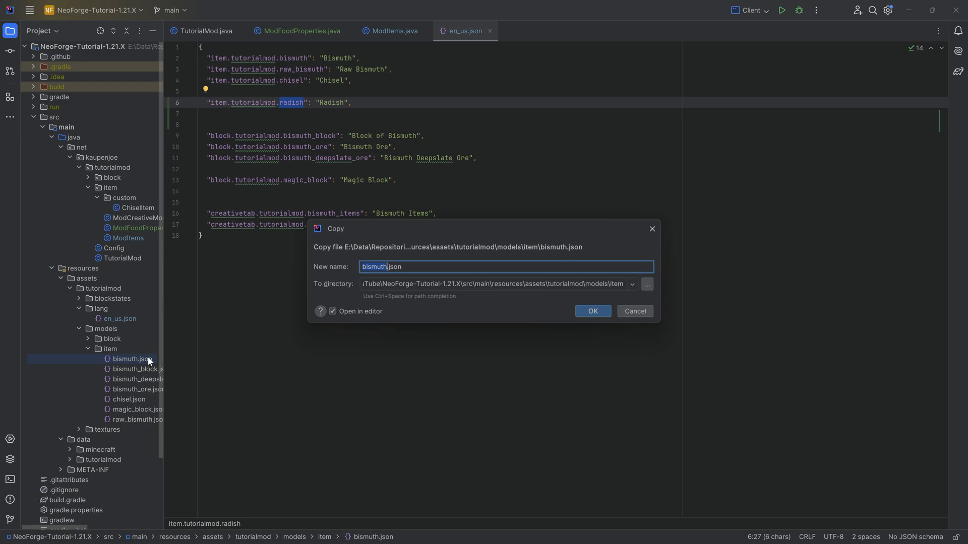
pyautogui.click(592, 311)
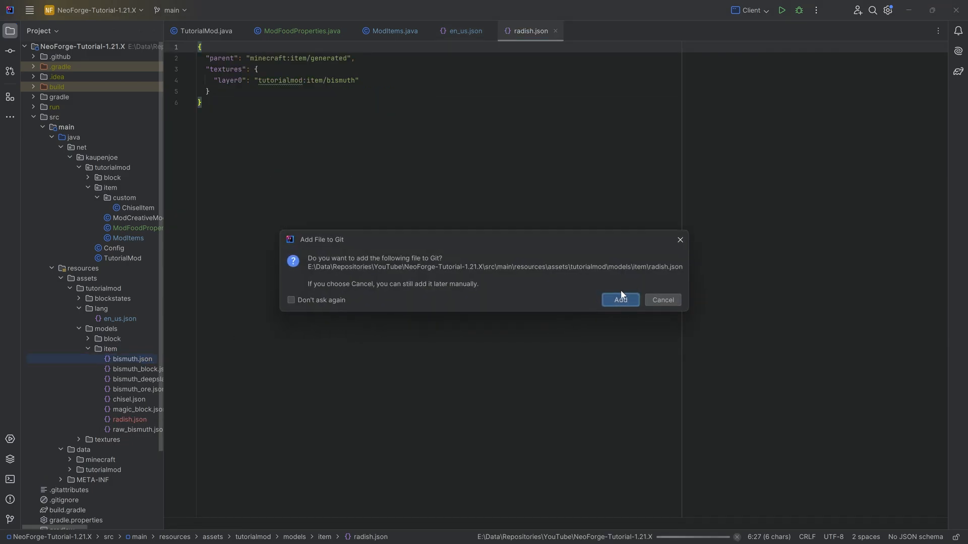
pyautogui.click(620, 300)
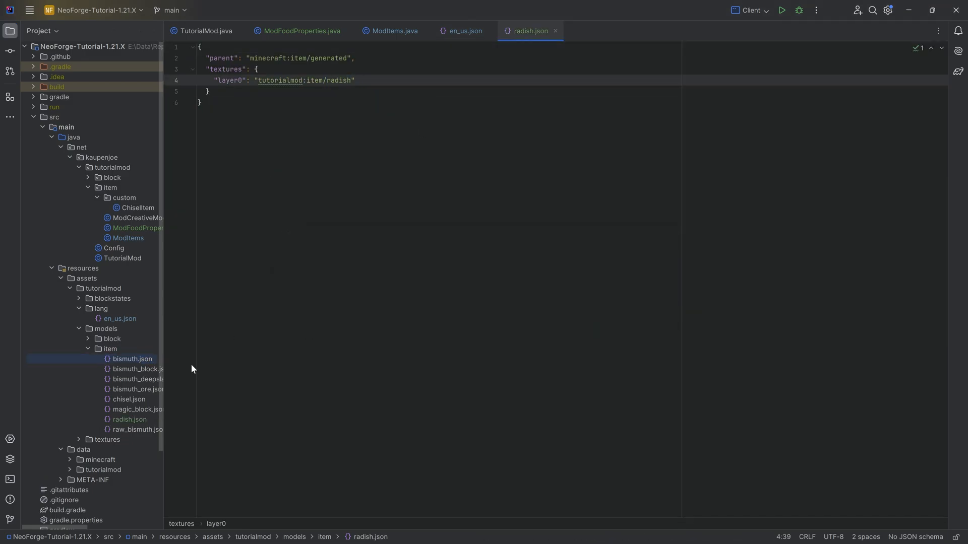
pyautogui.click(130, 419)
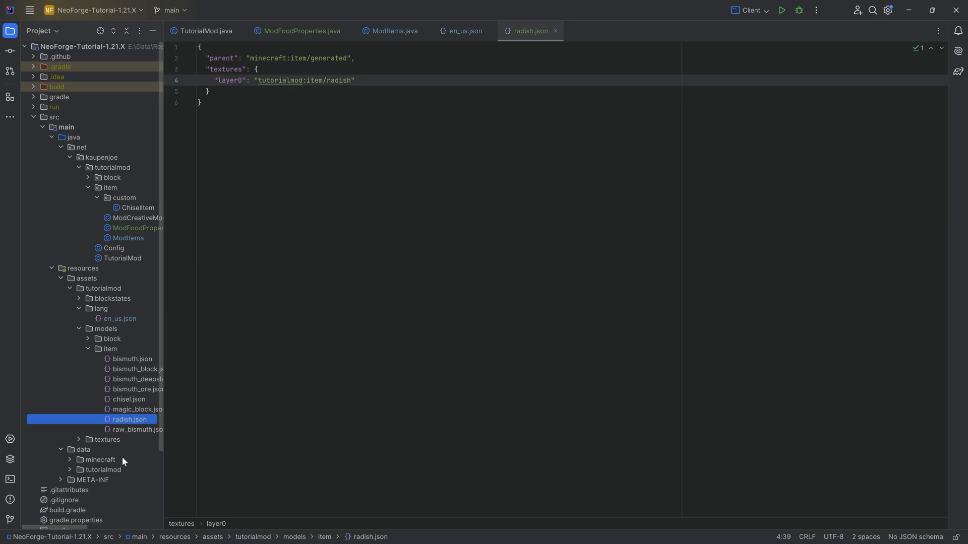
pyautogui.click(209, 91)
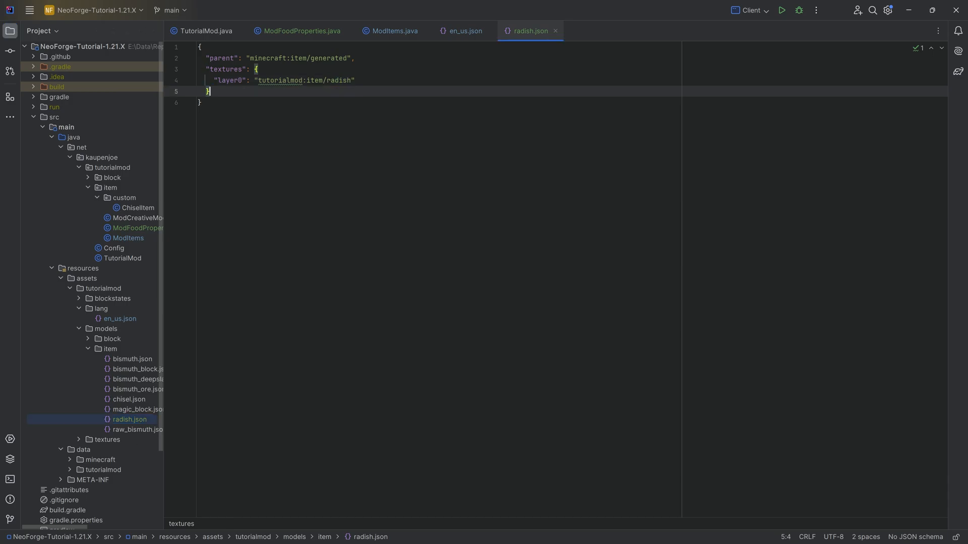
# - Copy bismuth.png to radish.png in the item textures folder
pyautogui.click(106, 439)
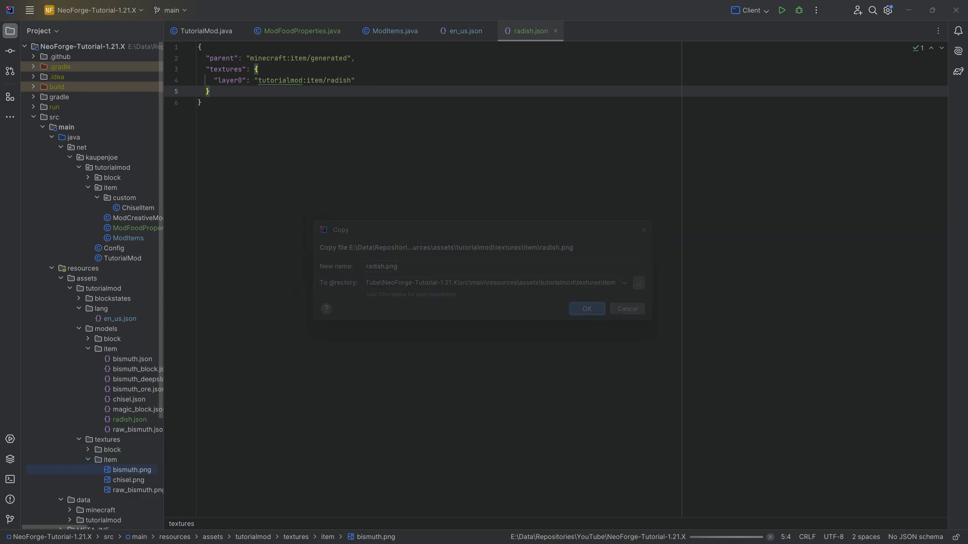
pyautogui.click(585, 308)
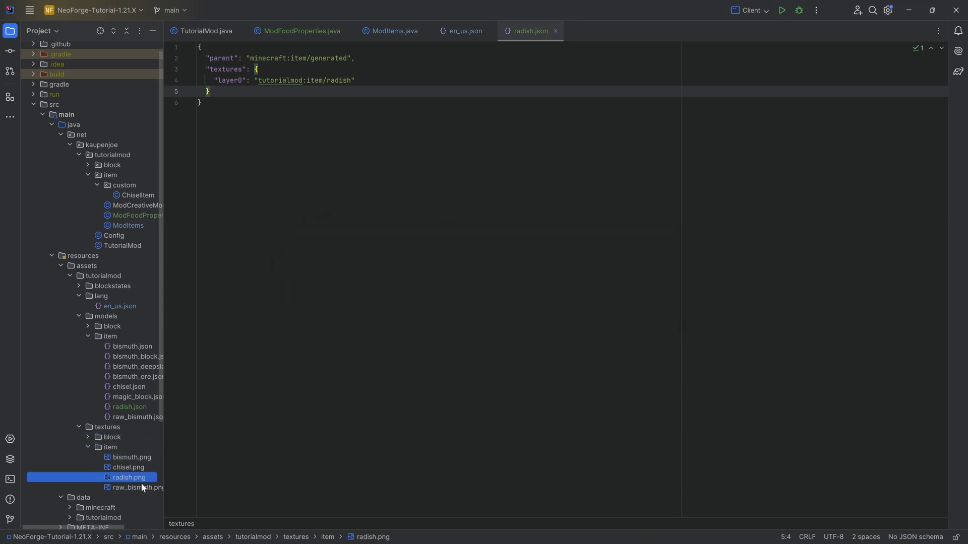
pyautogui.scroll(-3)
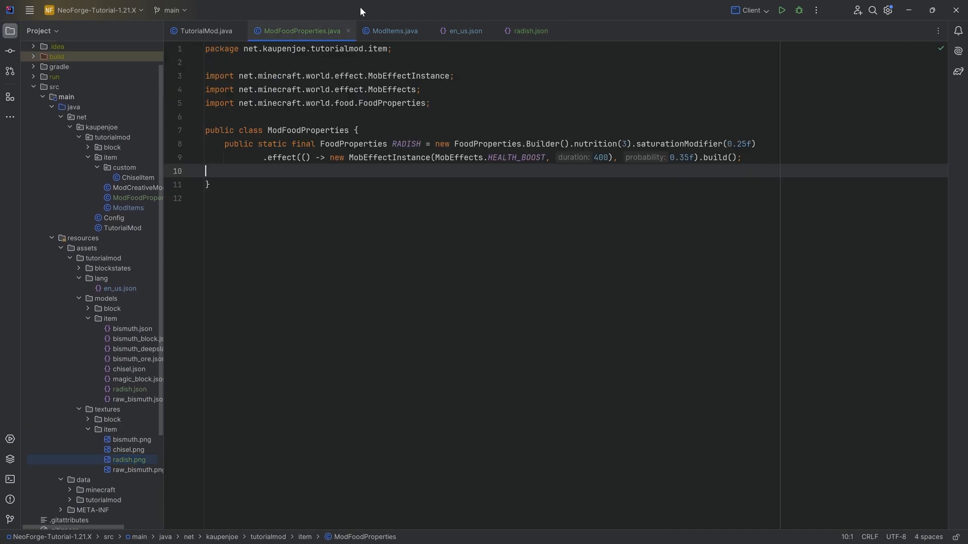
# - Review the RADISH registration in ModItems and launch Run Client
pyautogui.click(393, 31)
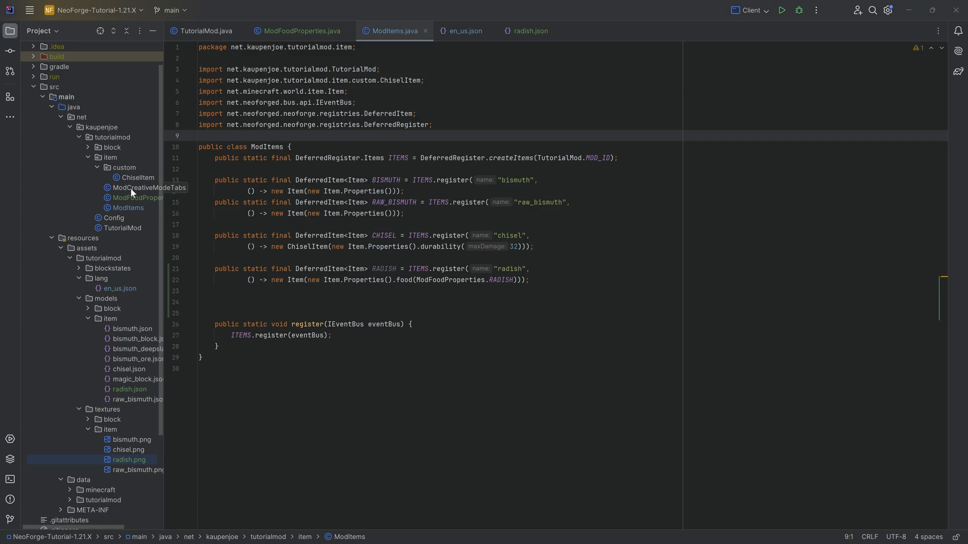
pyautogui.click(148, 188)
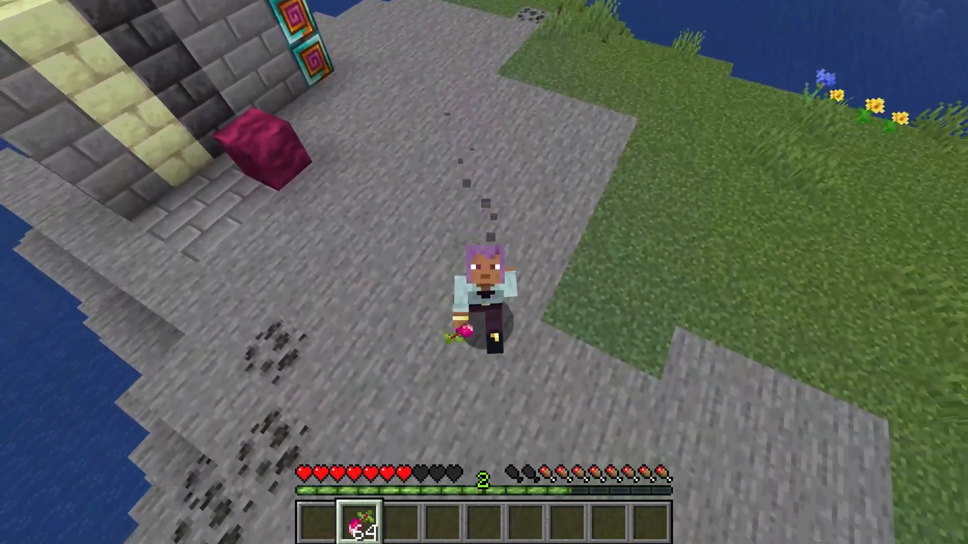
# - Check the radish stack shows the name Radish in the inventory, then close it
pyautogui.press('e')
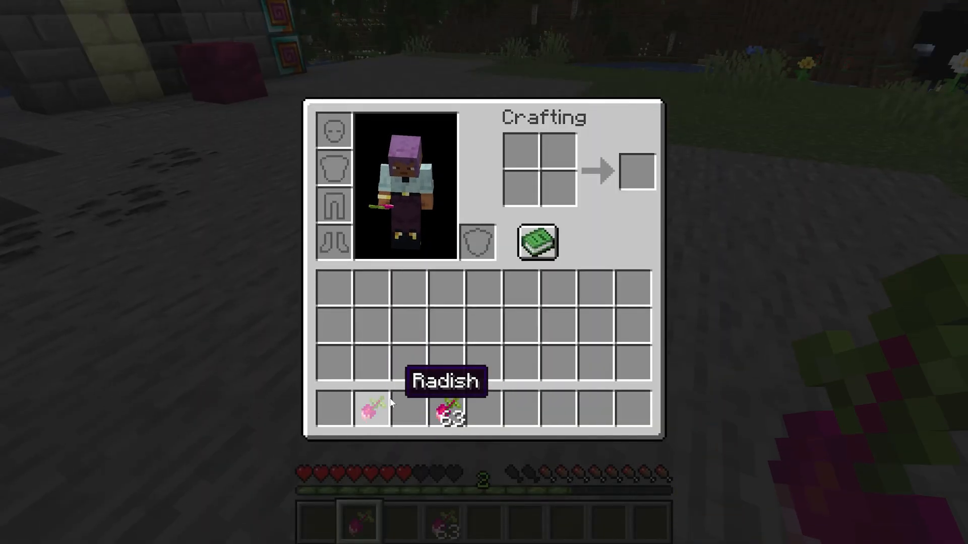
pyautogui.press('Escape')
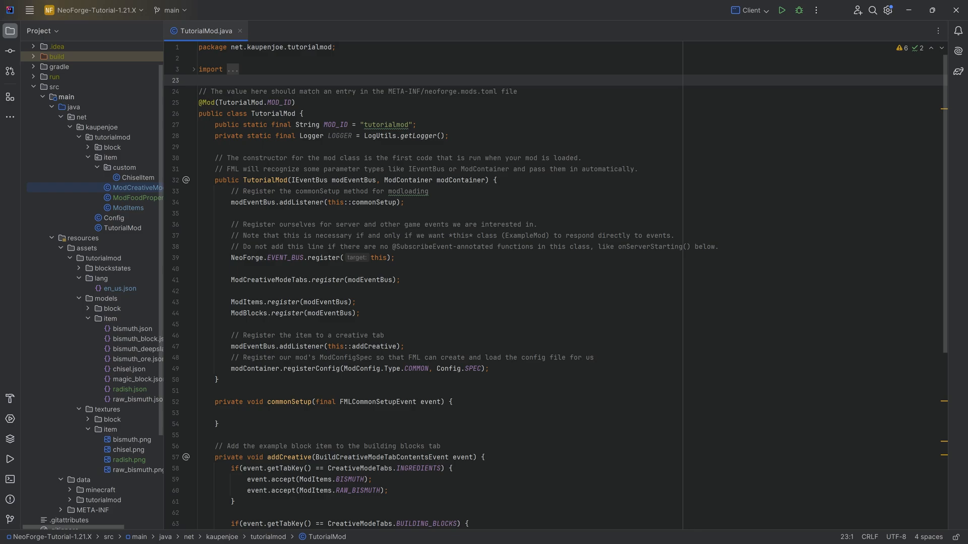
# - Create a new Java class named FuelItem in the custom item package
pyautogui.click(124, 167)
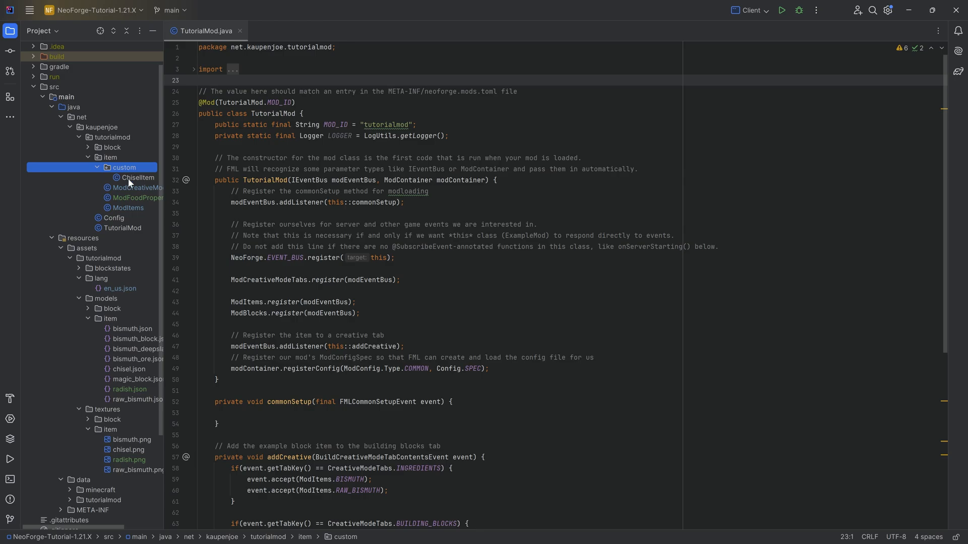
pyautogui.moveTo(188, 163)
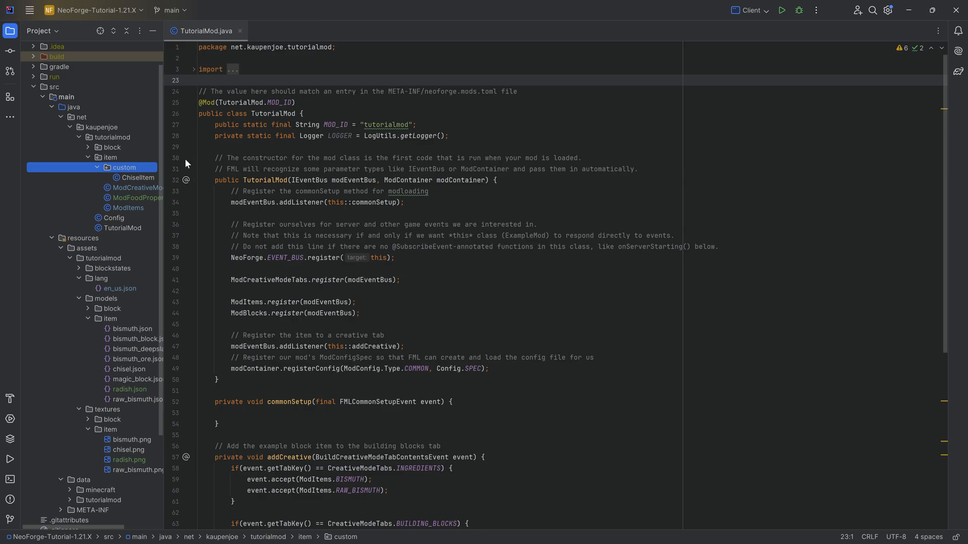
pyautogui.click(109, 158)
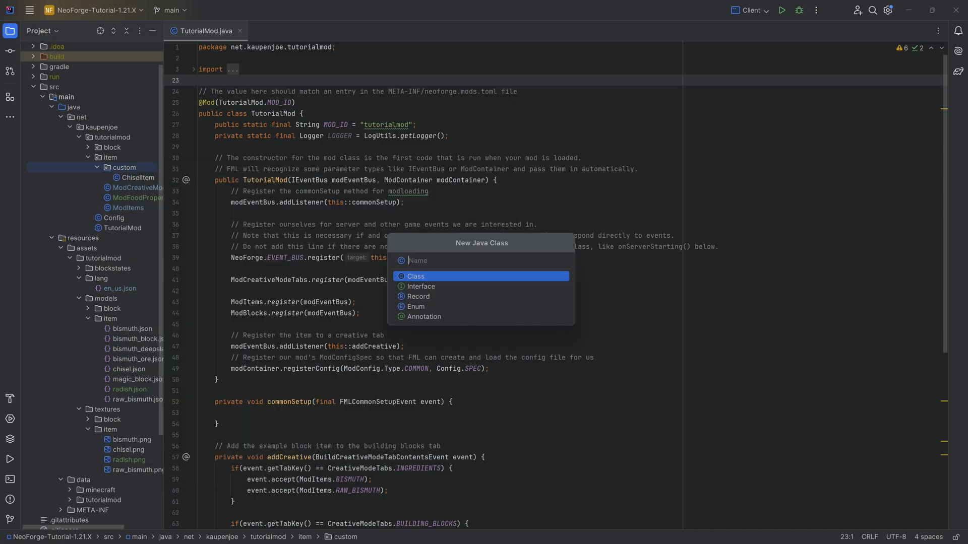
pyautogui.write('Fuel')
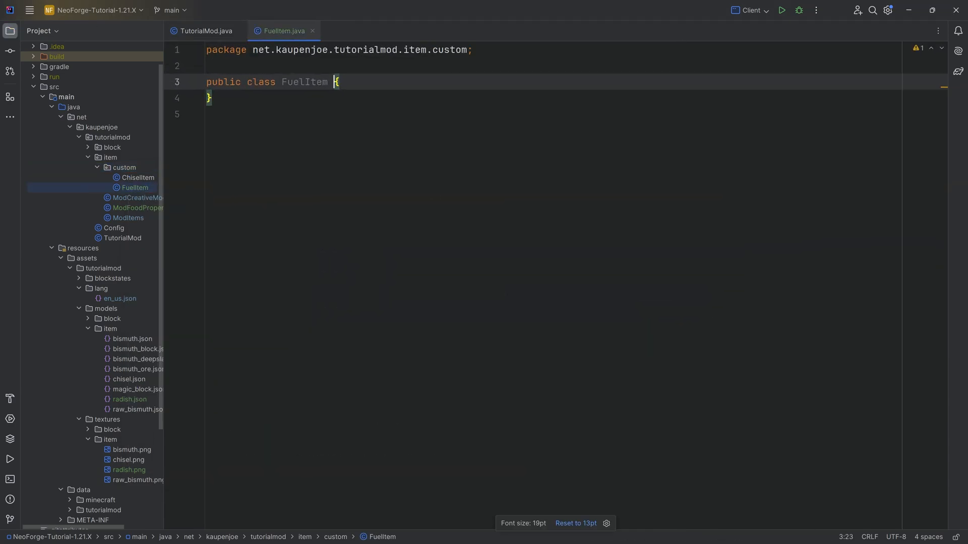
# - Make FuelItem extend Item with a private int burnTime field assigned from a constructor parameter
pyautogui.write('extends Item')
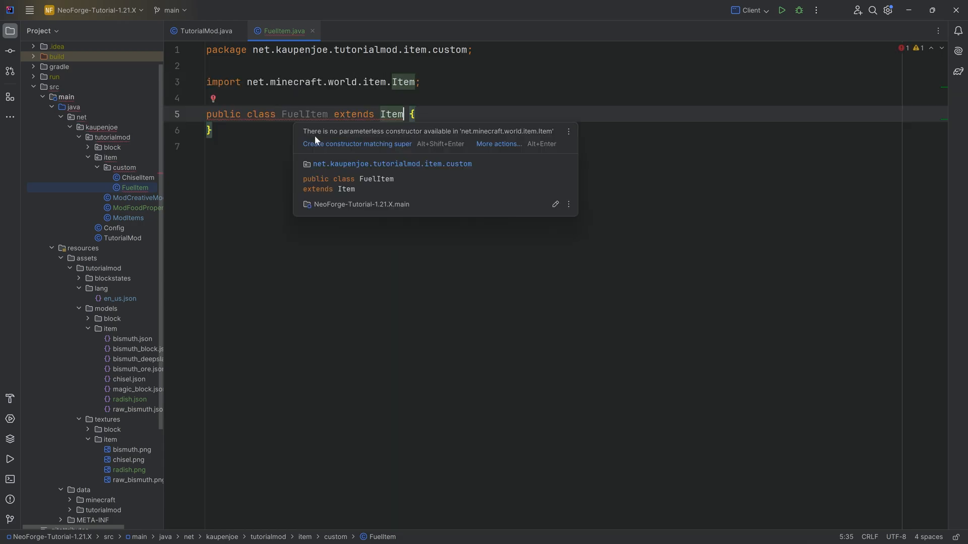
pyautogui.click(357, 144)
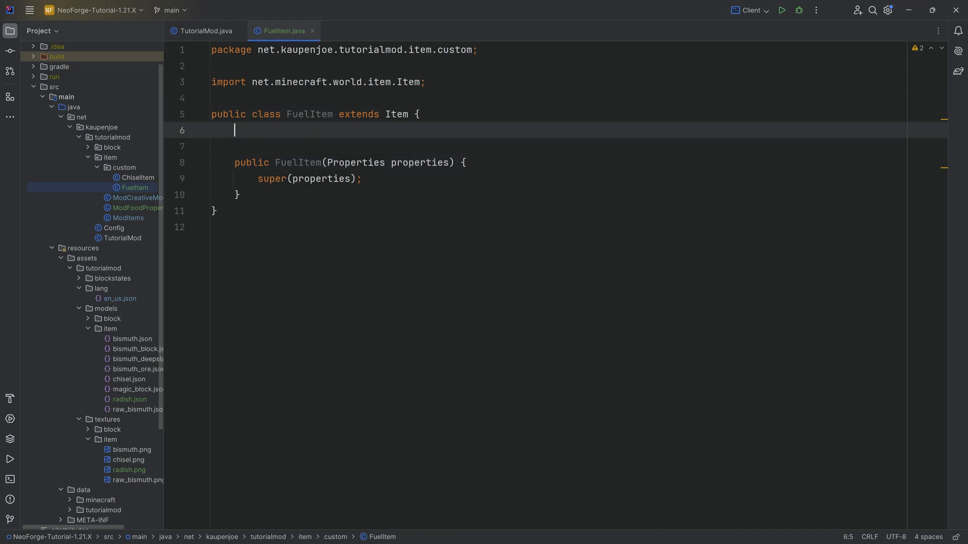
pyautogui.write('private int')
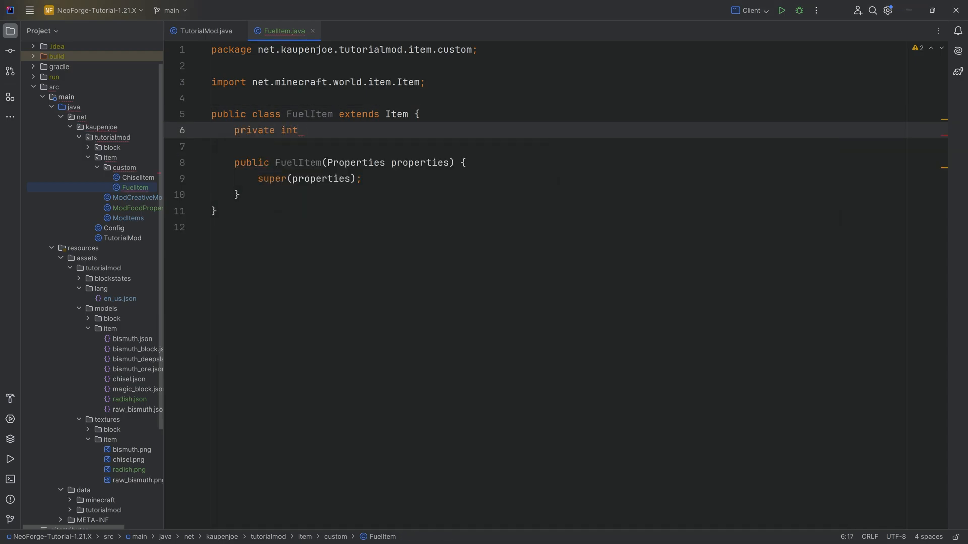
pyautogui.write('burnTime = 0;')
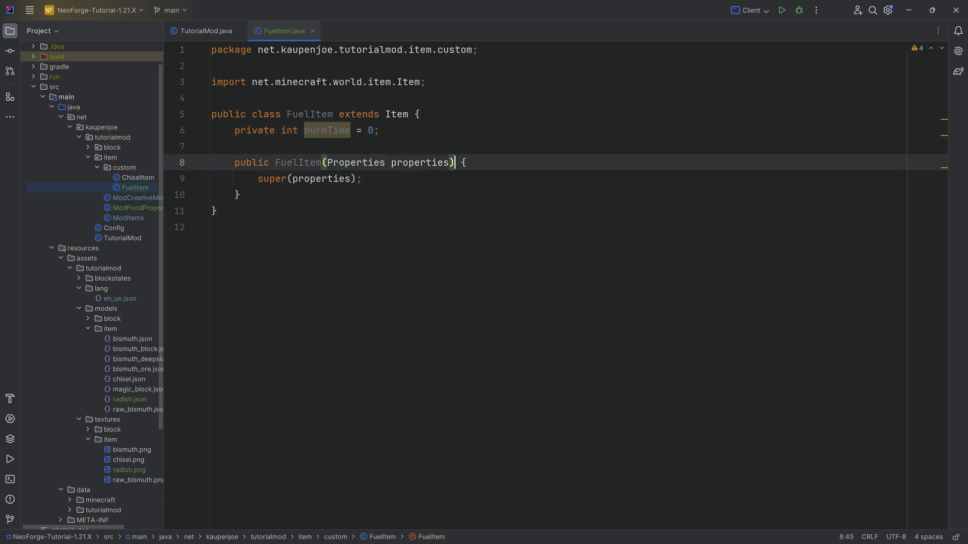
pyautogui.write(', int burnTime')
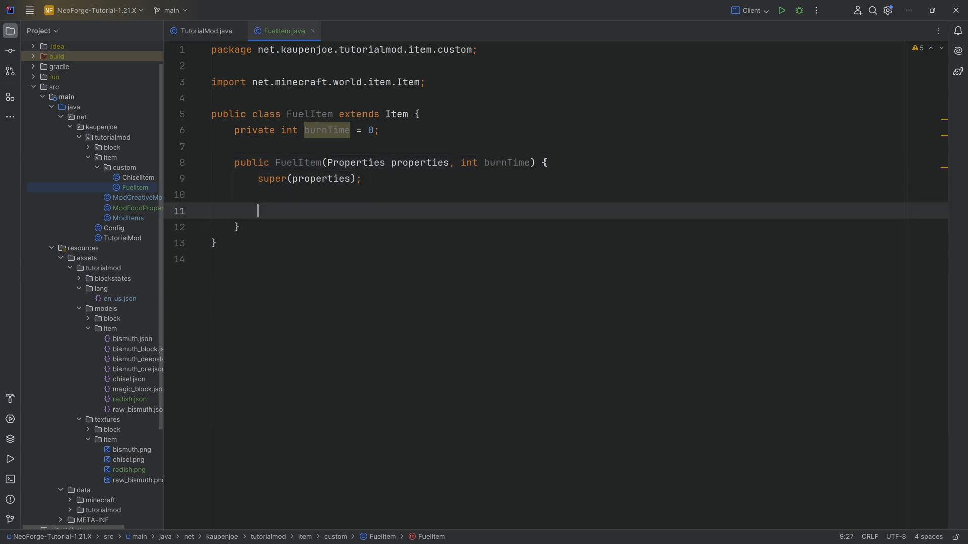
pyautogui.write('this.burnTime = burnTime;')
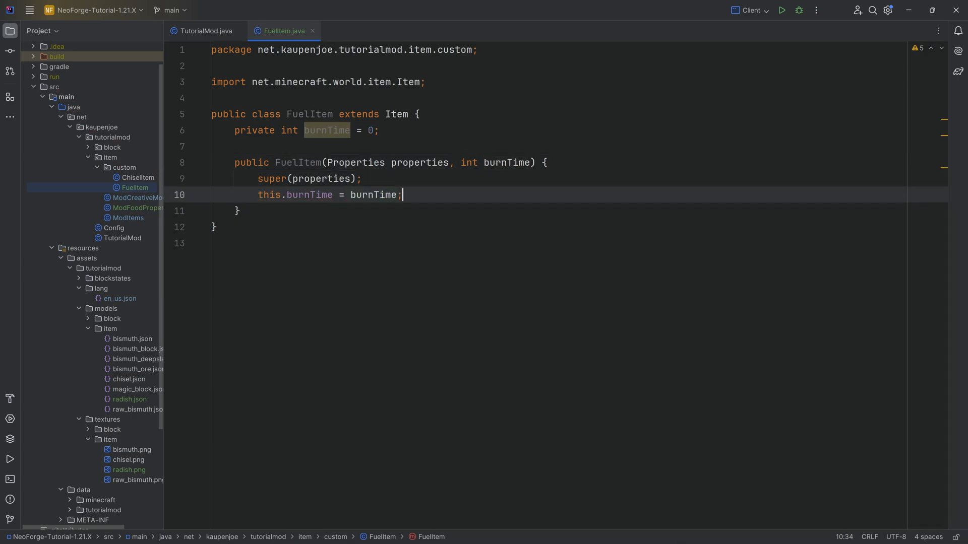
# - Override getBurnTime to return this.burnTime
pyautogui.write('getb')
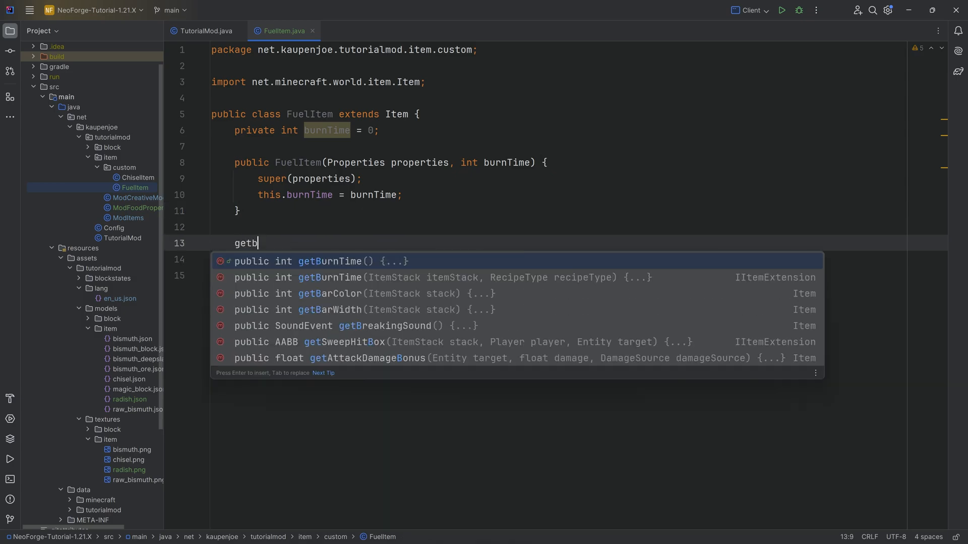
pyautogui.write('urn')
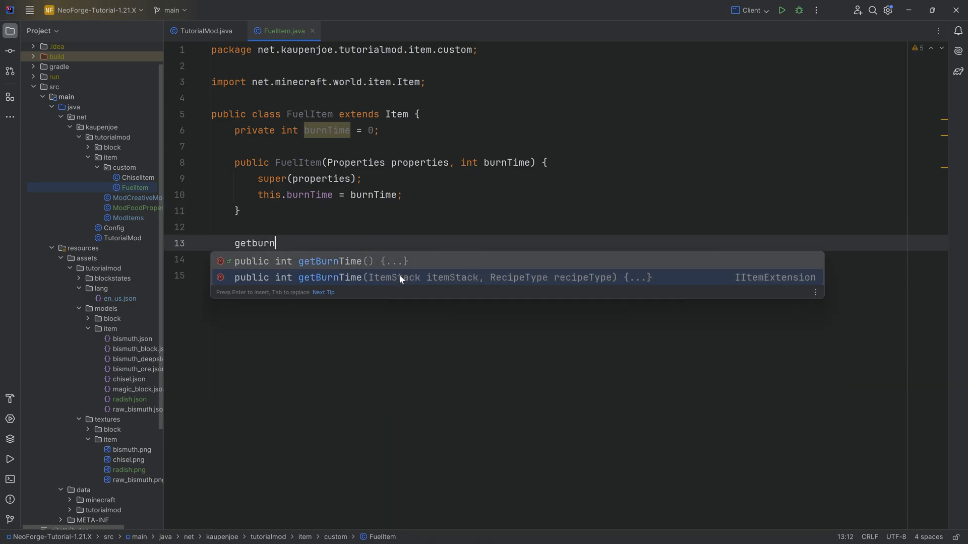
pyautogui.moveTo(753, 277)
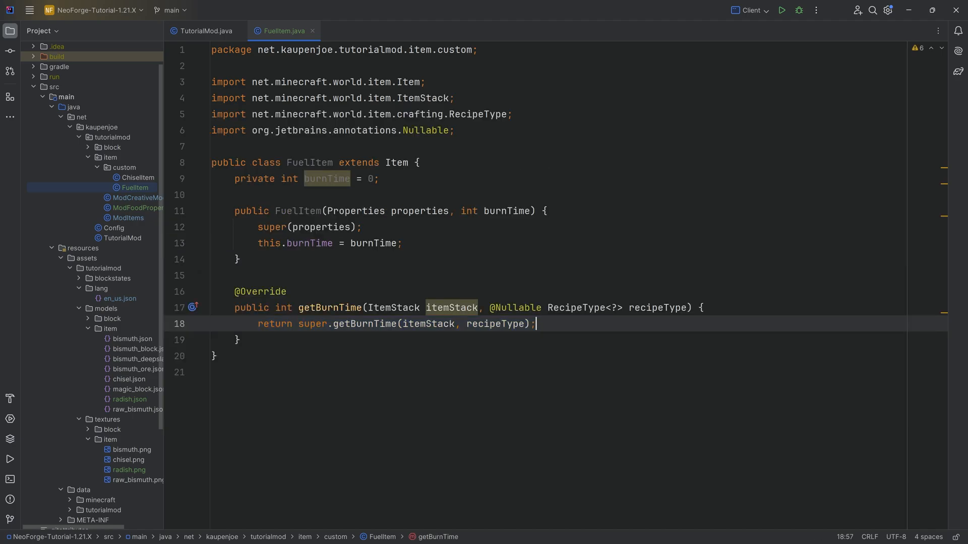
pyautogui.write('it')
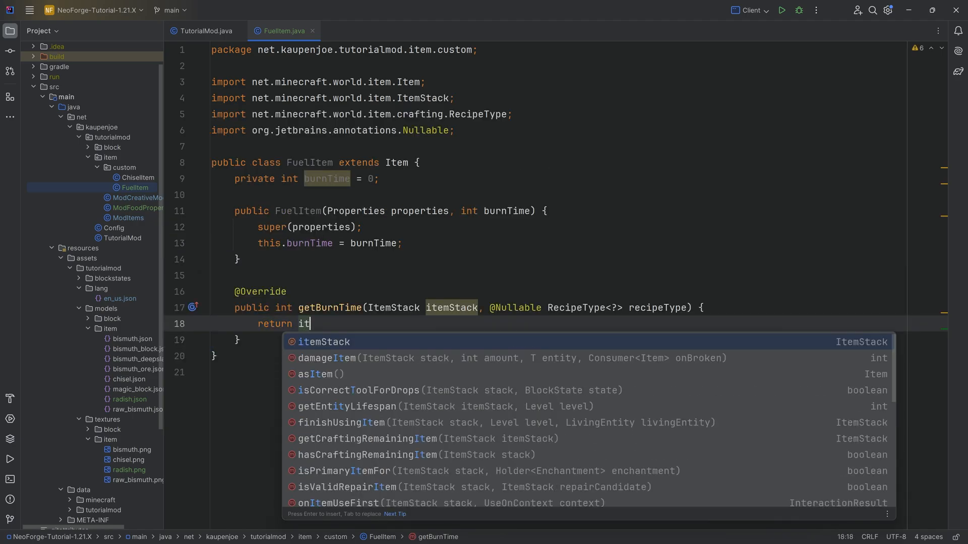
pyautogui.write('this.burnTime;')
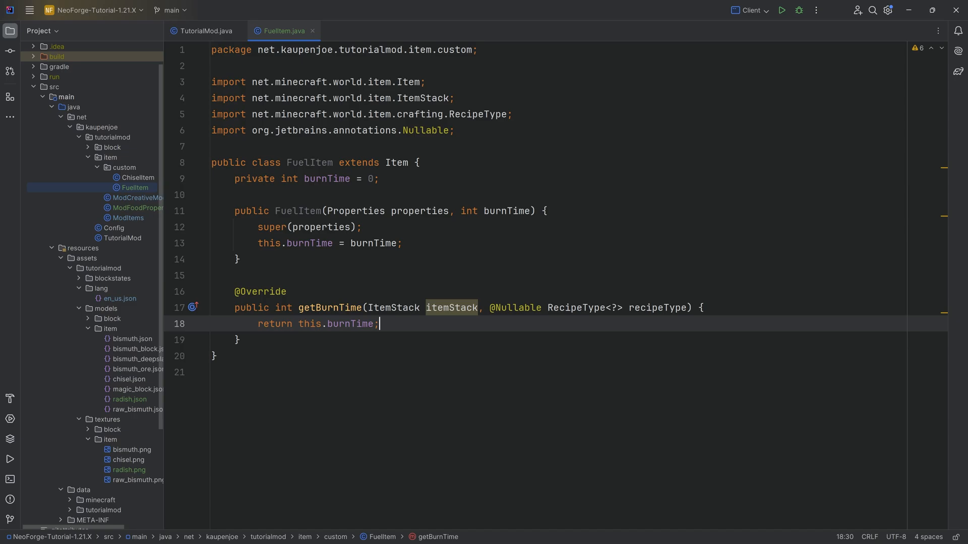
pyautogui.press('ctrl+a')
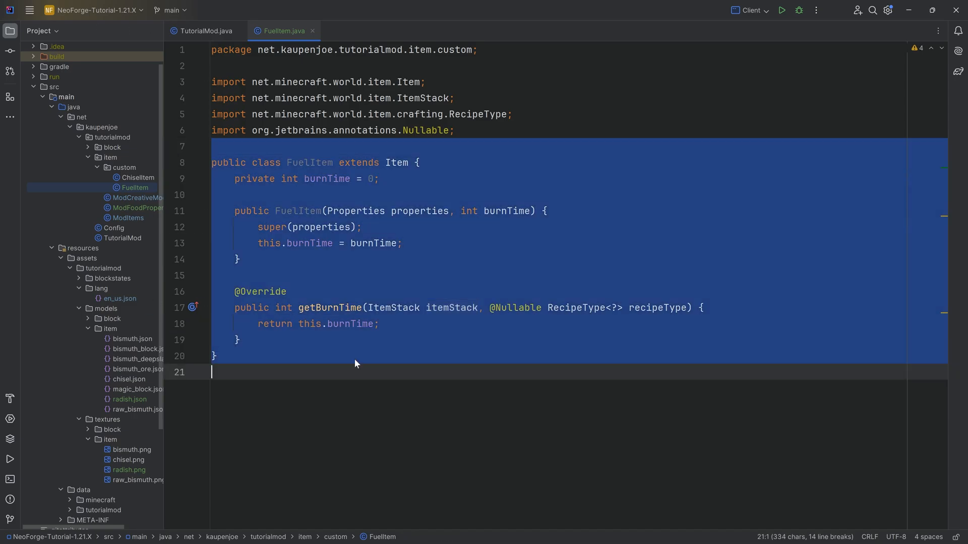
pyautogui.click(205, 81)
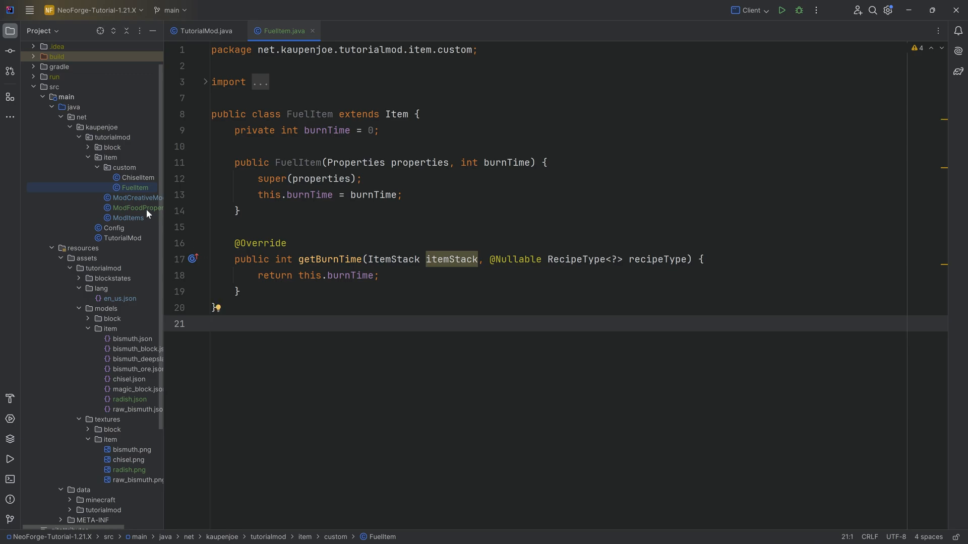
# - In ModItems, declare public static final DeferredItem<Item> FROSTFIRE_ICE registered via ITEMS
pyautogui.click(127, 218)
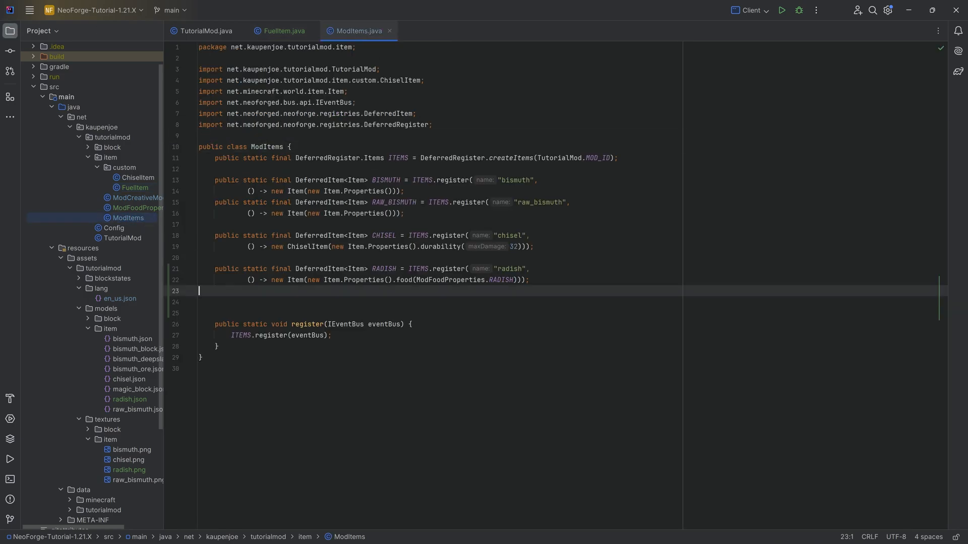
pyautogui.write('public static final')
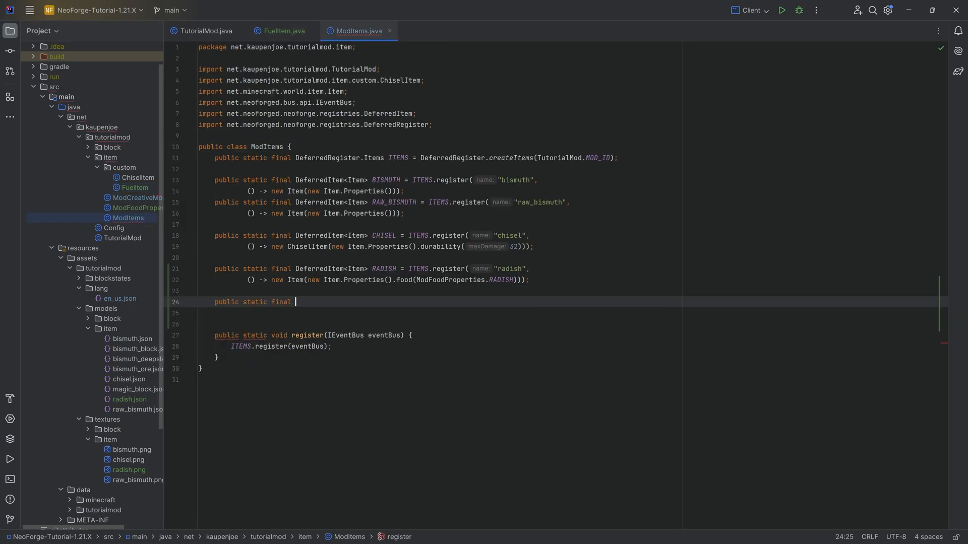
pyautogui.write('DeferredItem<>')
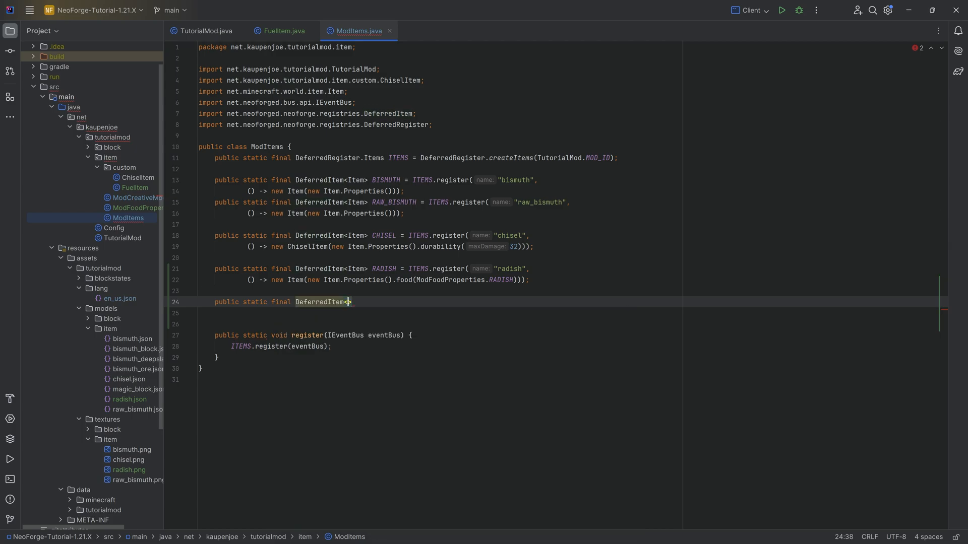
pyautogui.write('Item>')
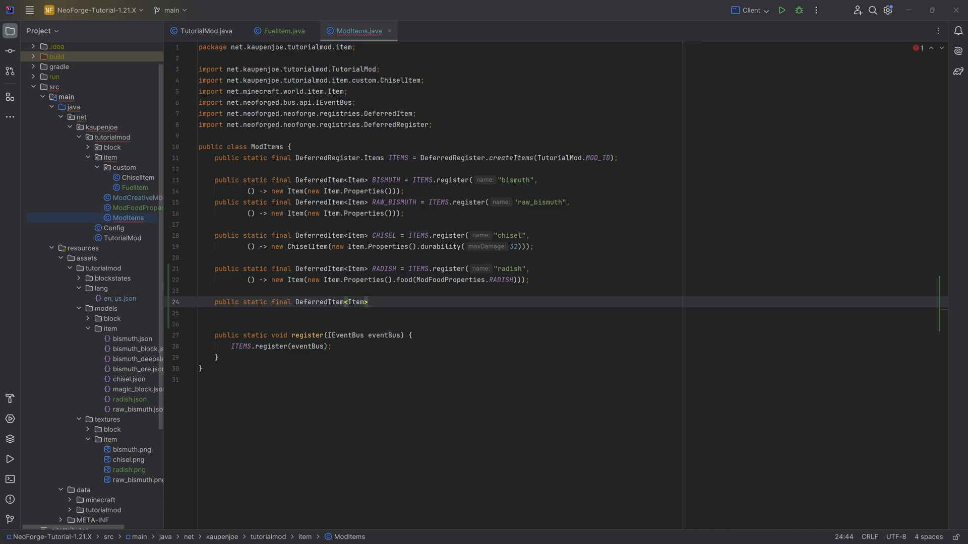
pyautogui.write('FOR')
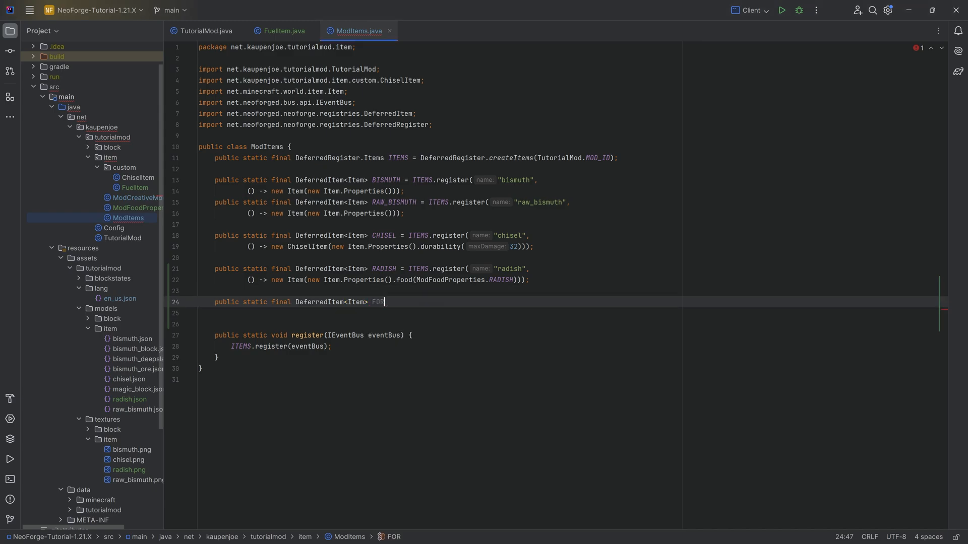
pyautogui.write('ROSTFIRE')
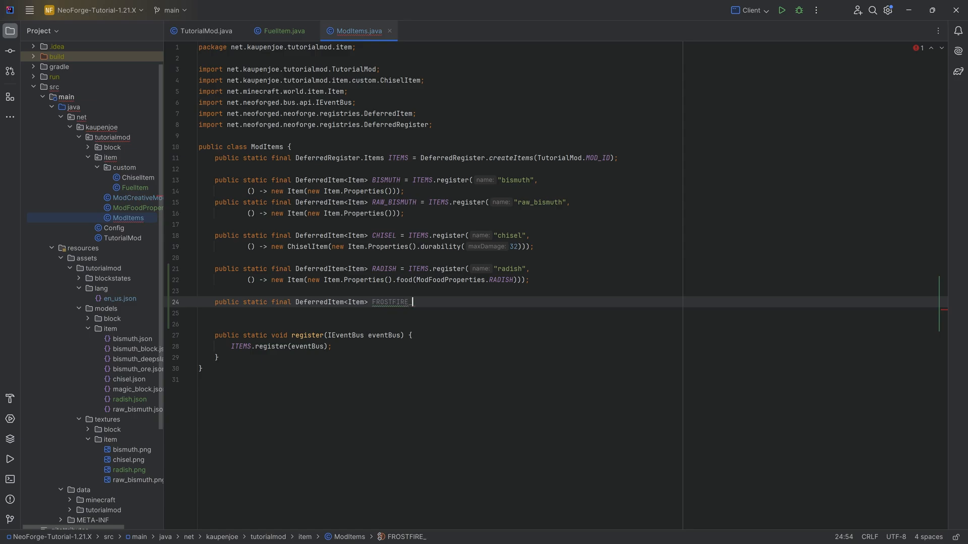
pyautogui.write('_ICE = ITEMS.register("')
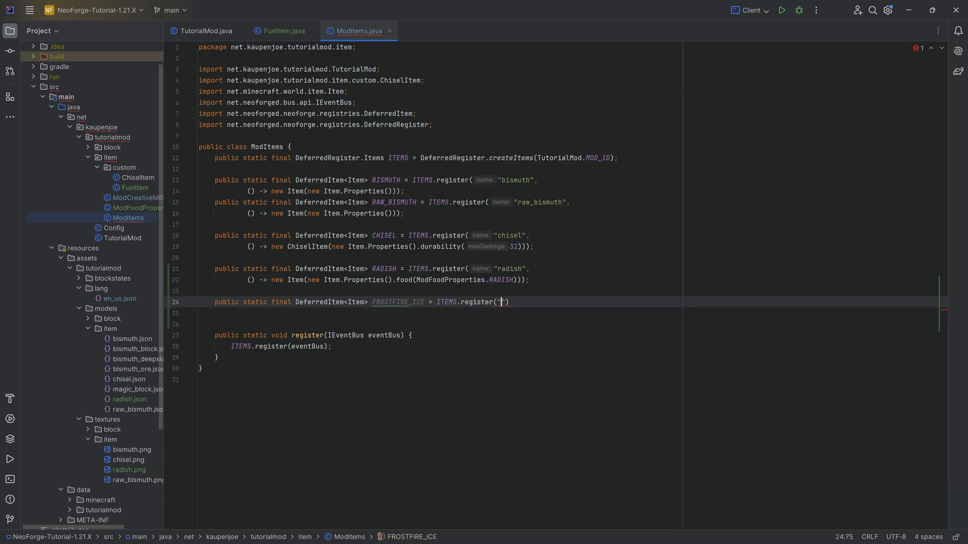
# - Register it as "frostfire_ice", a new FuelItem with Item.Properties() and burn time 800
pyautogui.write('frostfire_ice')
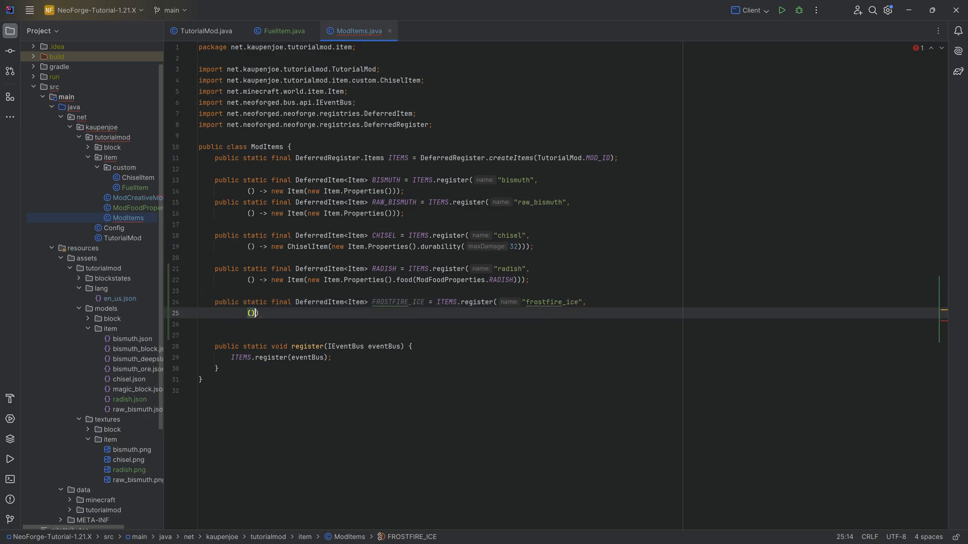
pyautogui.write('new')
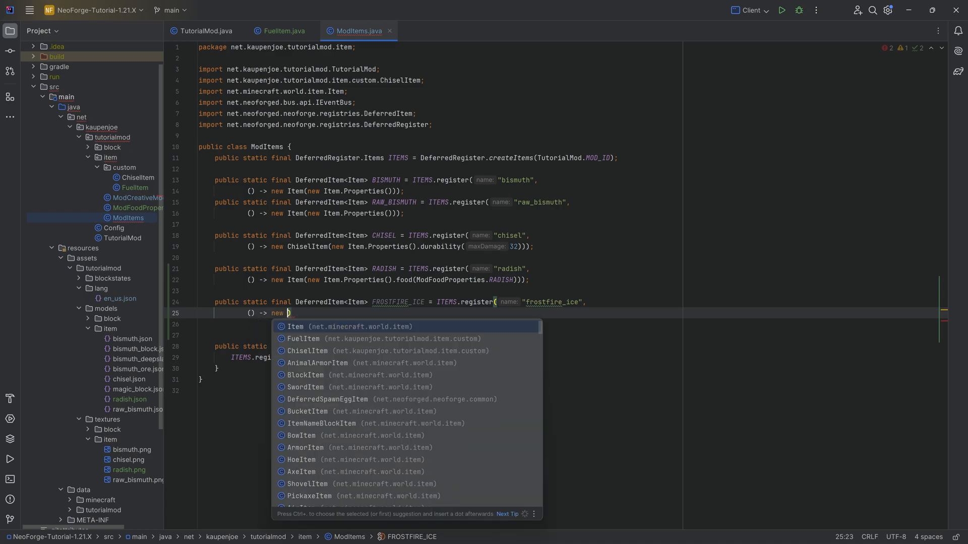
pyautogui.write('FuelItem(new')
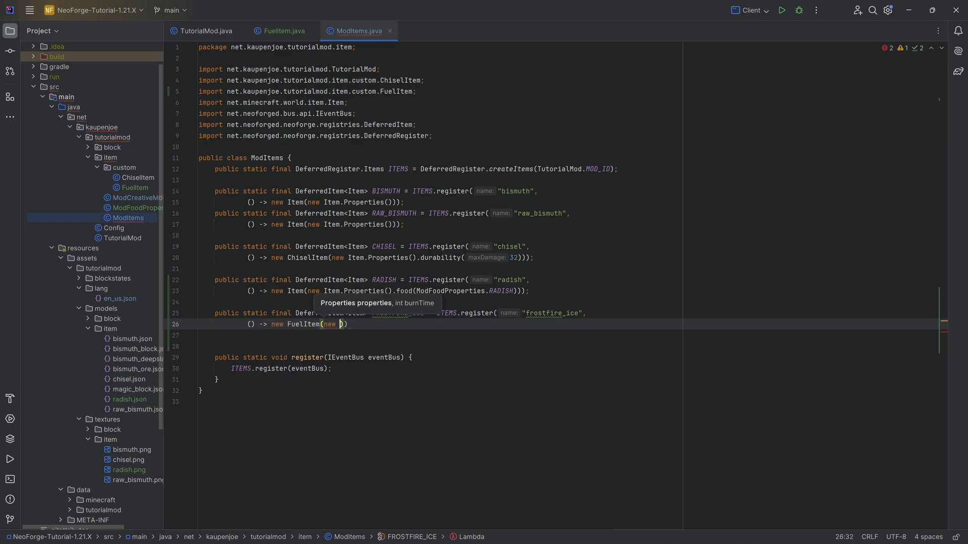
pyautogui.write('Item.Properties(), )')
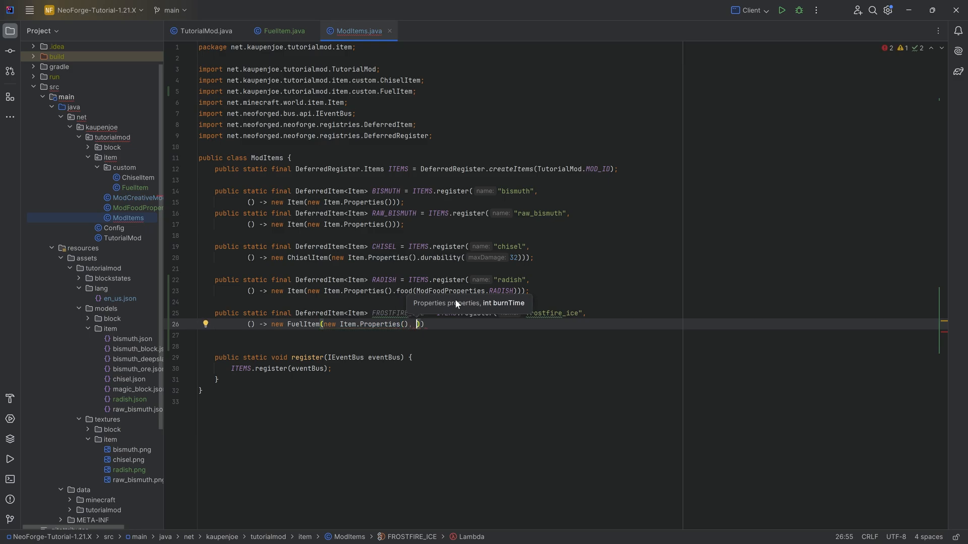
pyautogui.write('800')
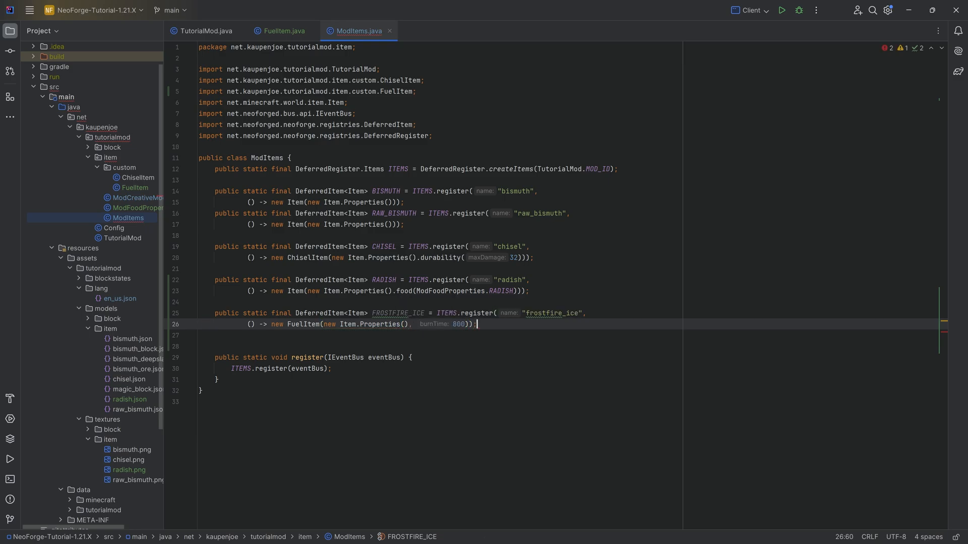
pyautogui.doubleClick(459, 323)
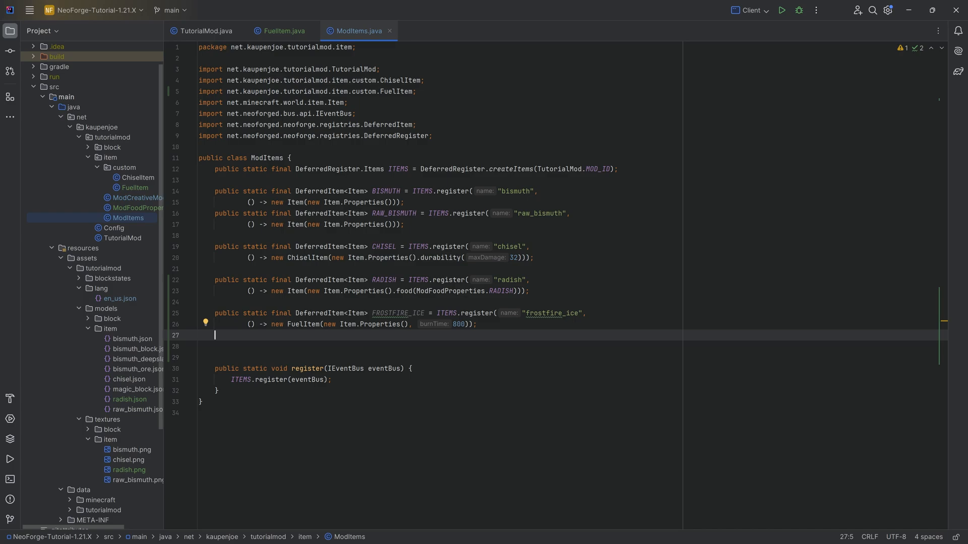
# - Register STARLIGHT_ASHES as "starlight_ashes", a plain new Item with default Item.Properties()
pyautogui.write('public static final DeferredItem<Item')
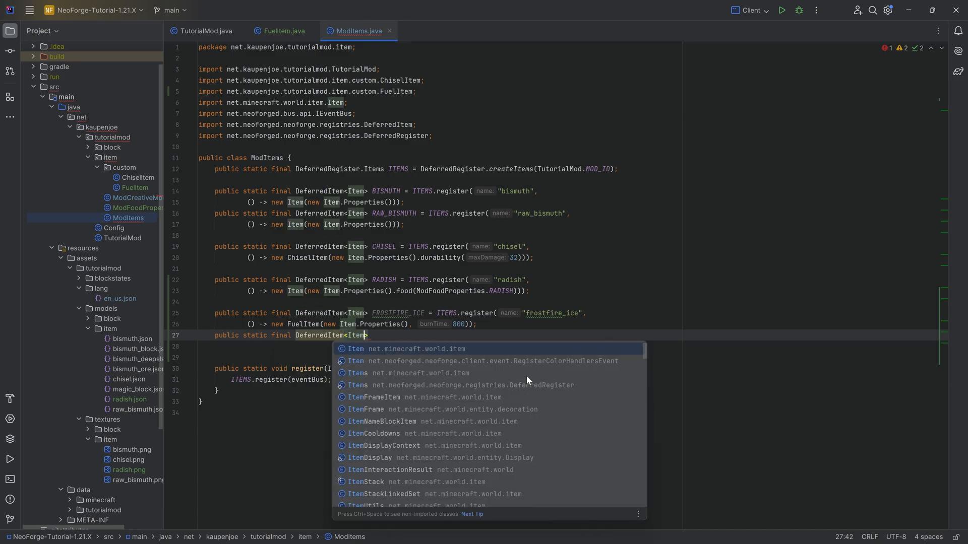
pyautogui.write('STARLIGHT_ASHES = ITEMS.register("starlight_ashes')
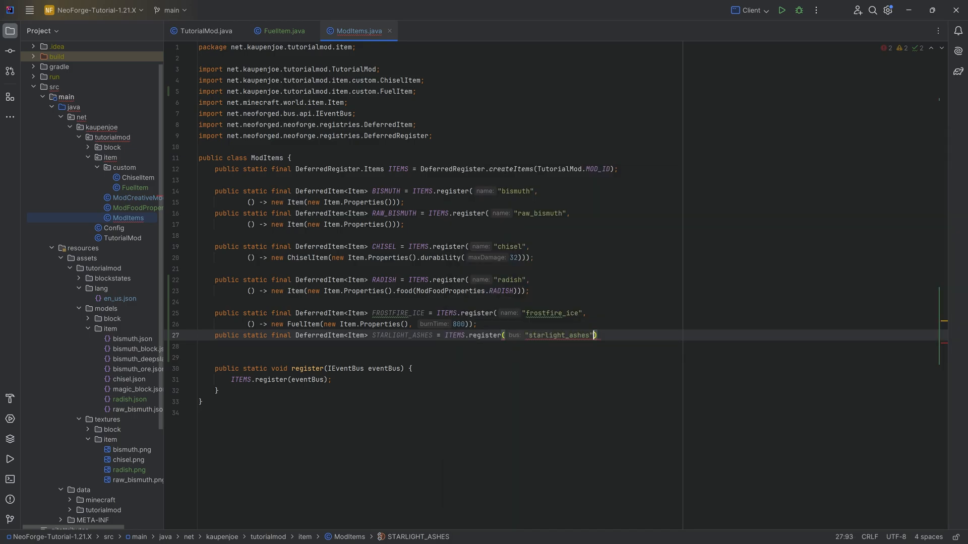
pyautogui.write('() -> n)')
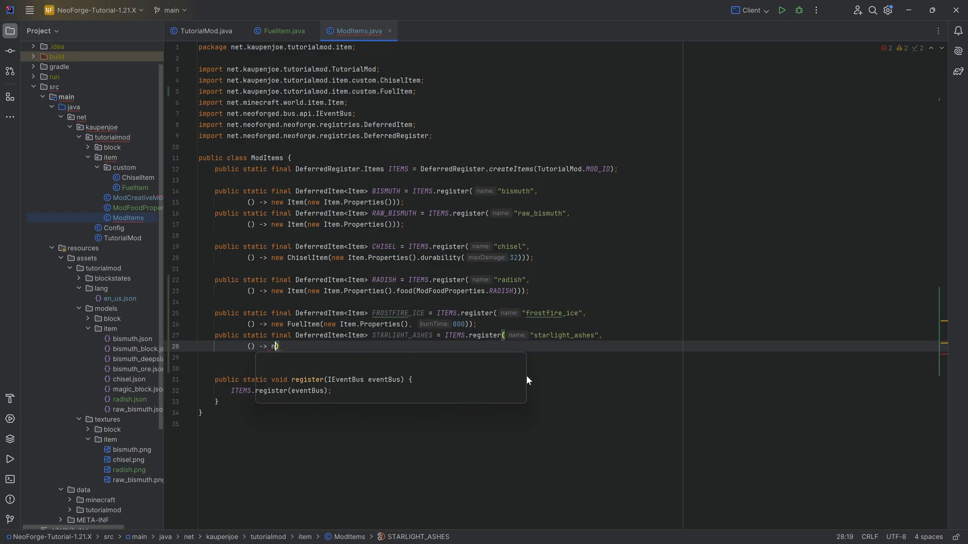
pyautogui.write('new Item()')
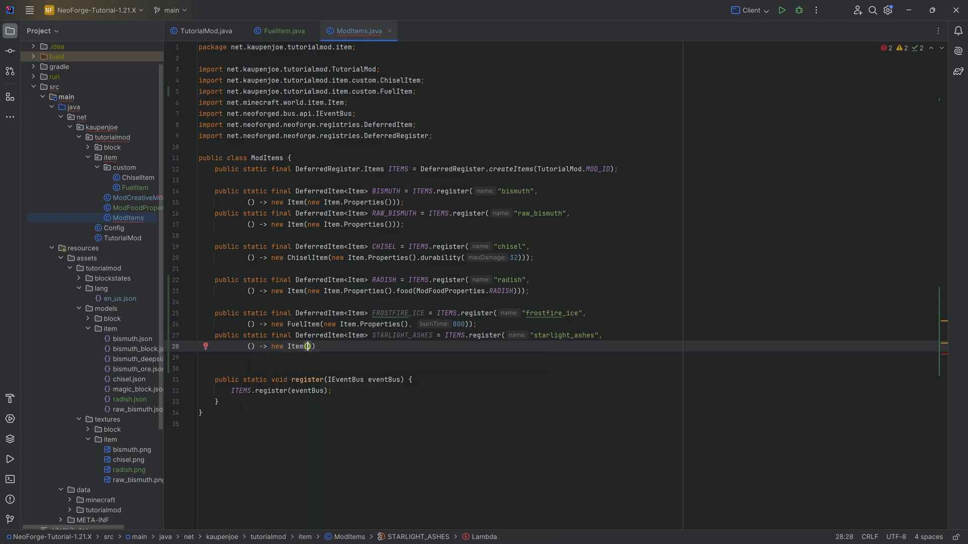
pyautogui.write('new Item.Properties()')
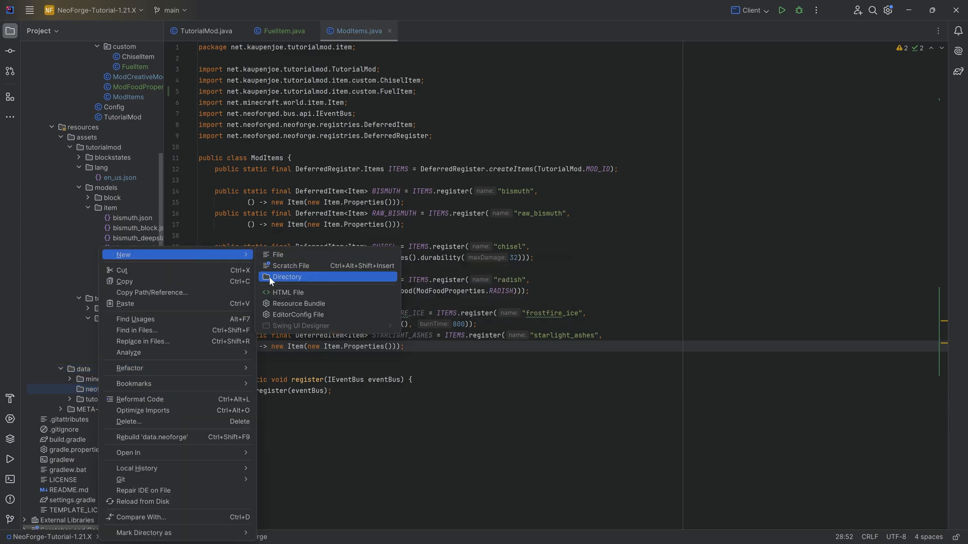
# - Create the data_maps/item folder under data/neoforge and a furnace_fuels.json file inside it
pyautogui.click(287, 276)
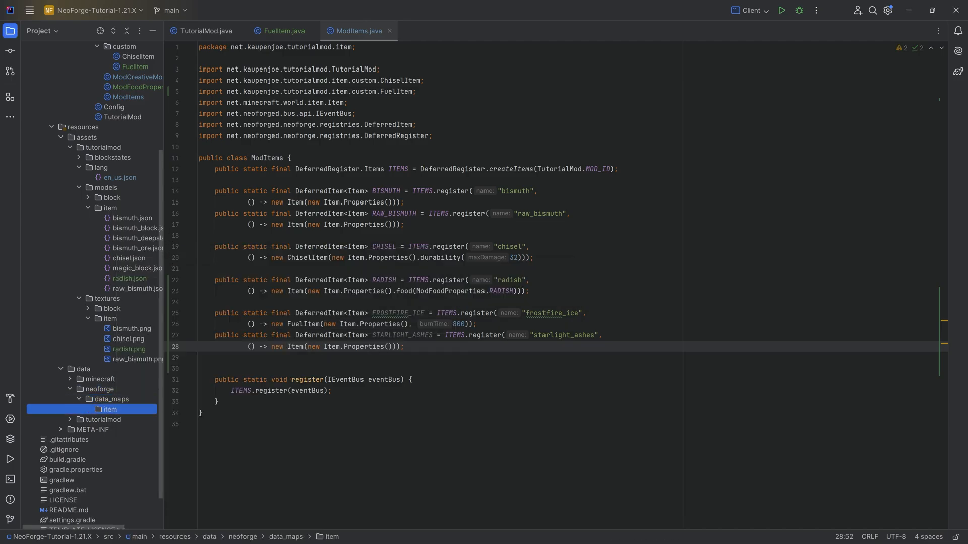
pyautogui.rightClick(109, 410)
pyautogui.write('furnace_fuels.j')
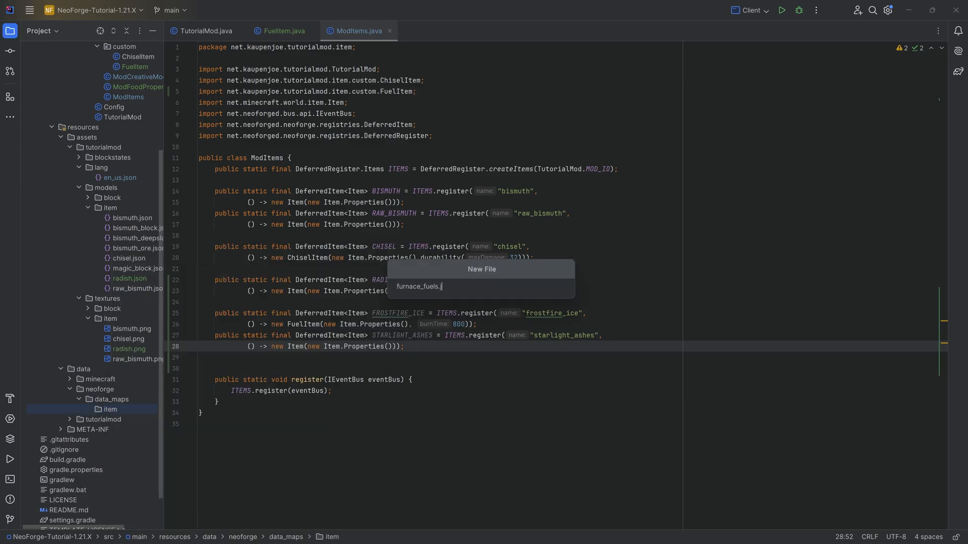
pyautogui.press('Enter')
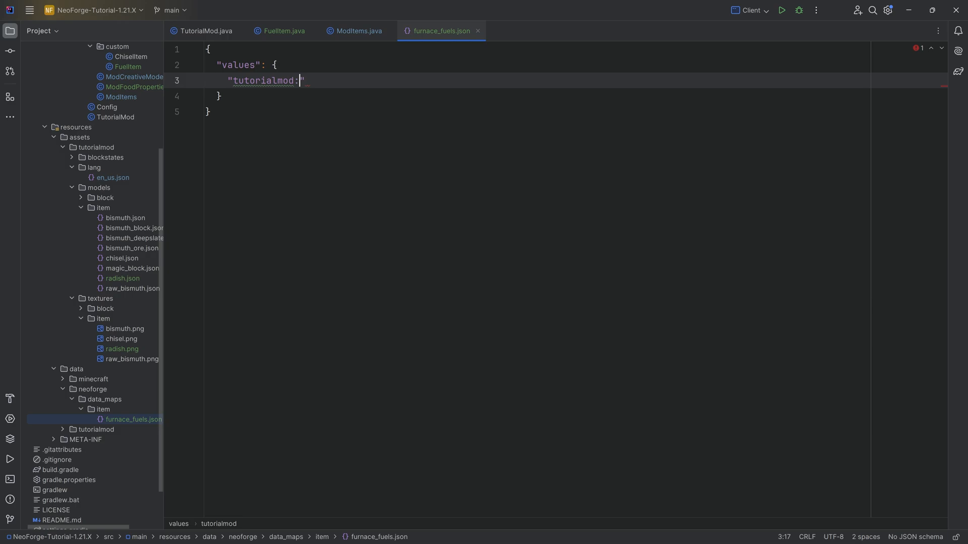
# - Write a values entry giving tutorialmod:starlight_ashes a burn_time of 1200, then look up AbstractFurnaceBlockEntity
pyautogui.write('starlight_')
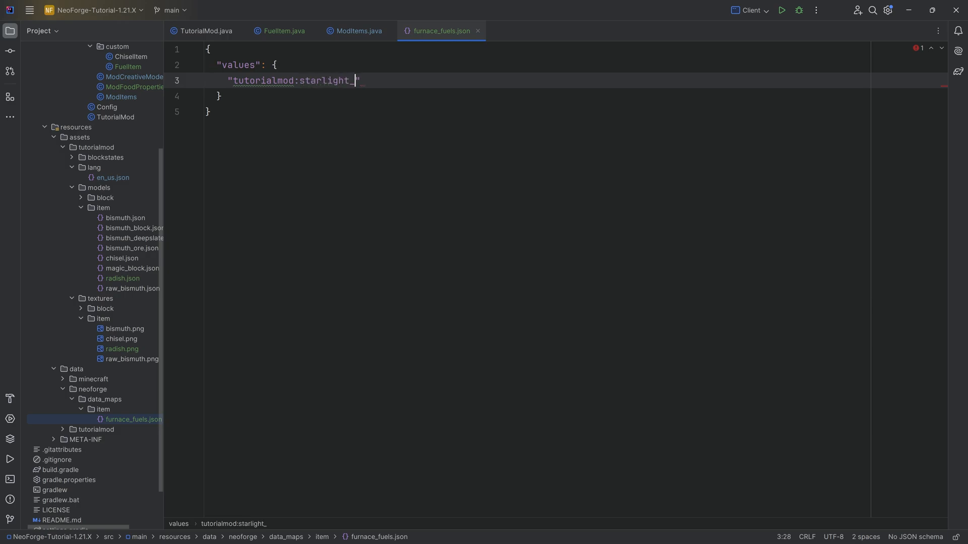
pyautogui.write('ashes"')
pyautogui.write('"b')
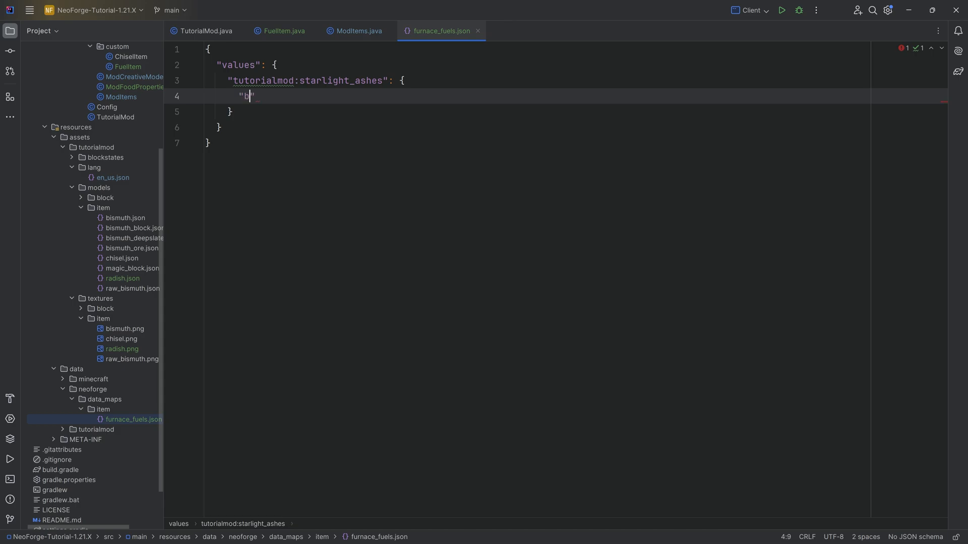
pyautogui.write('urn_time":')
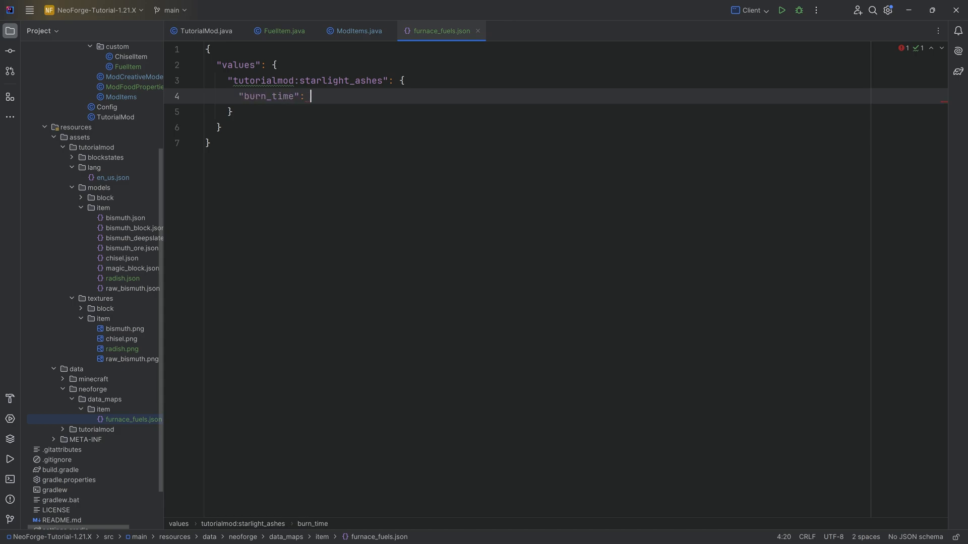
pyautogui.write('1200')
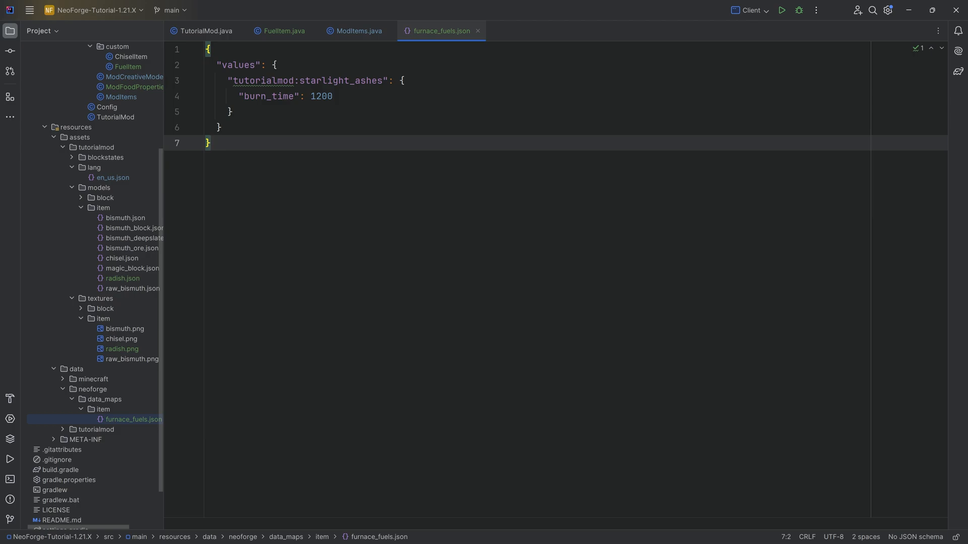
pyautogui.write('Abs')
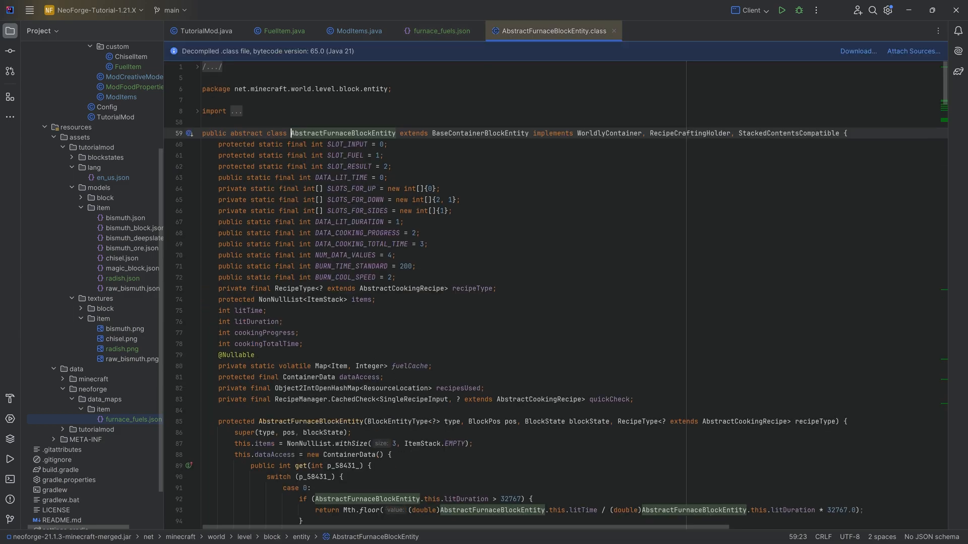
pyautogui.scroll(-3)
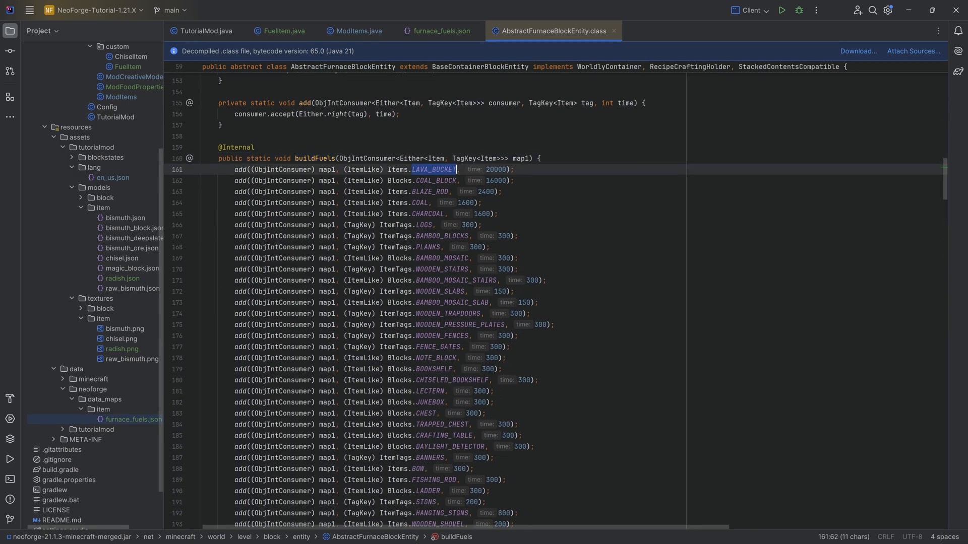
pyautogui.click(494, 169)
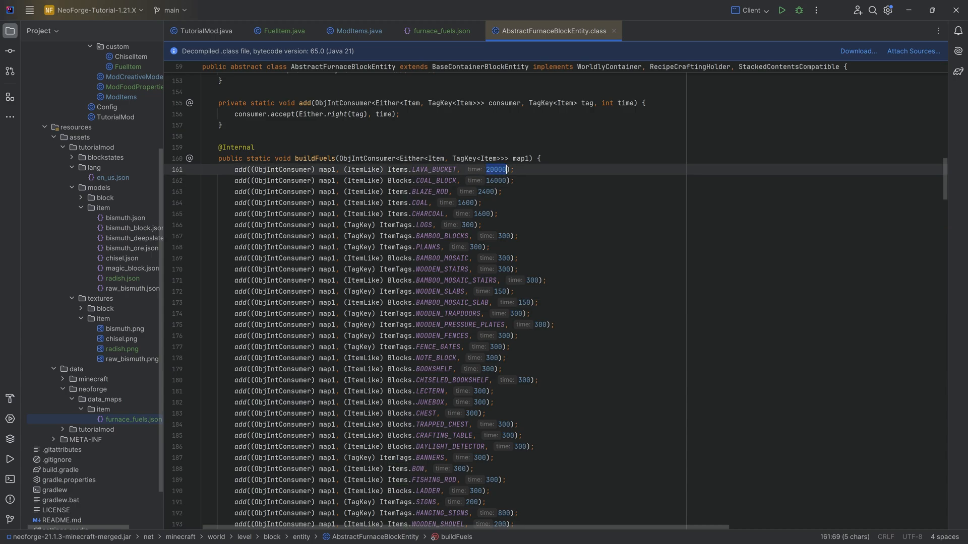
pyautogui.scroll(-3)
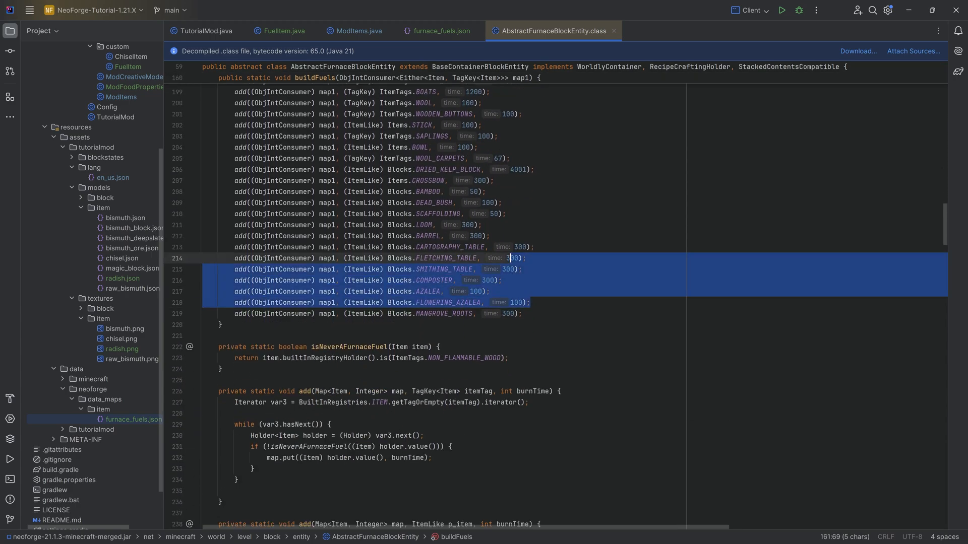
pyautogui.click(441, 32)
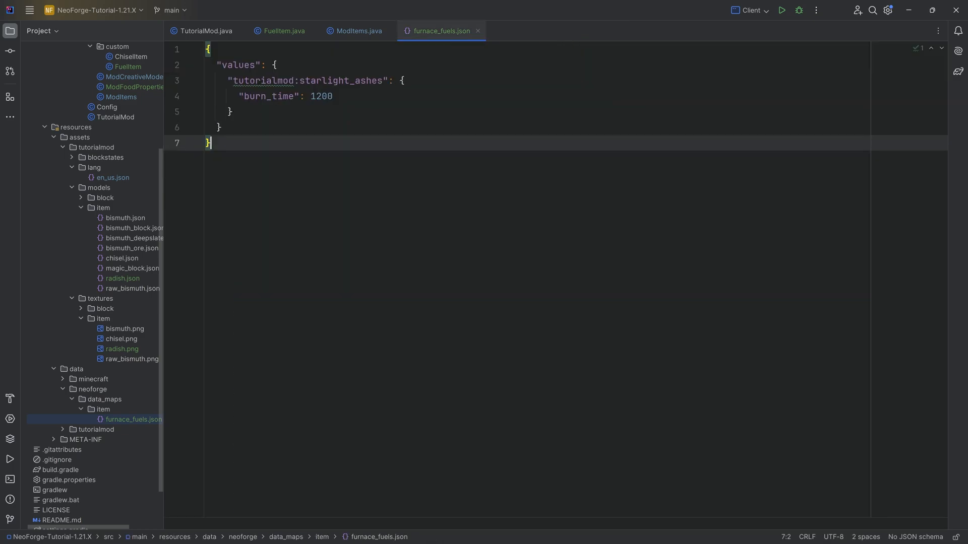
pyautogui.click(93, 379)
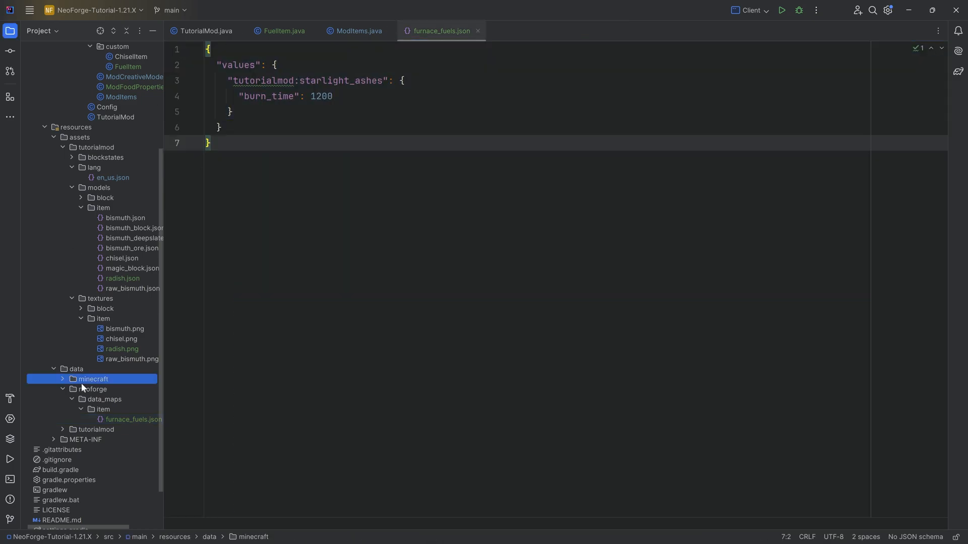
pyautogui.click(105, 399)
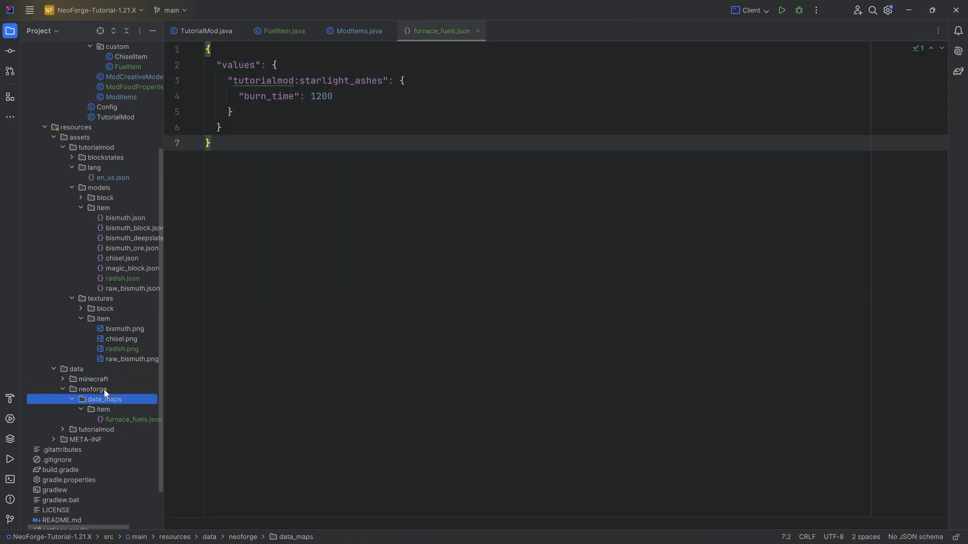
pyautogui.click(93, 389)
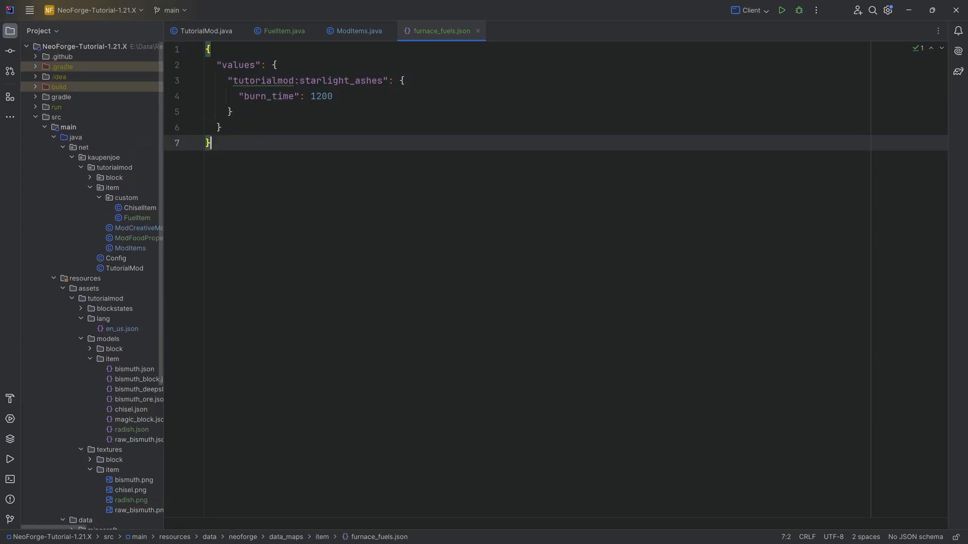
pyautogui.click(358, 32)
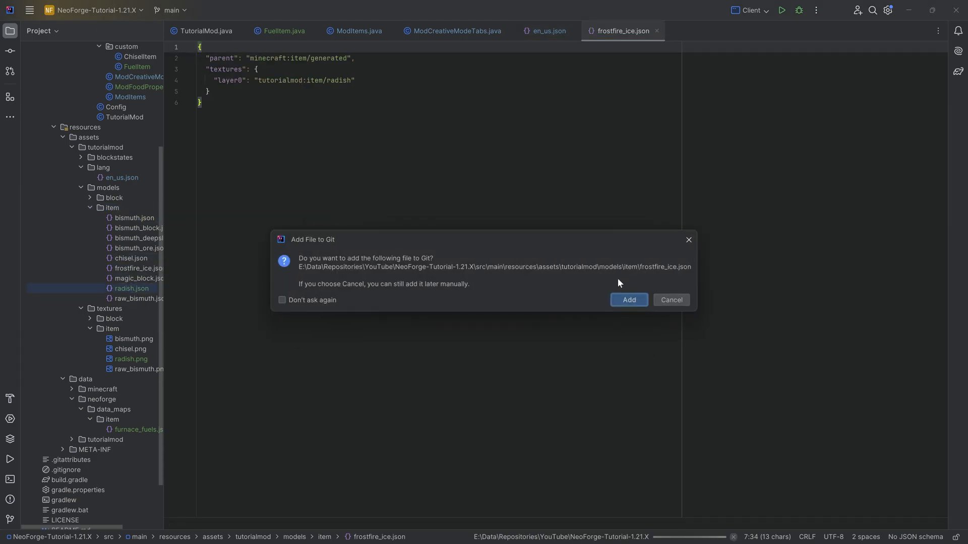
# - Add frostfire_ice.json to Git, point starlight_ashes.json layer0 at starlight_ashes, and paste the textures into textures/item
pyautogui.click(628, 300)
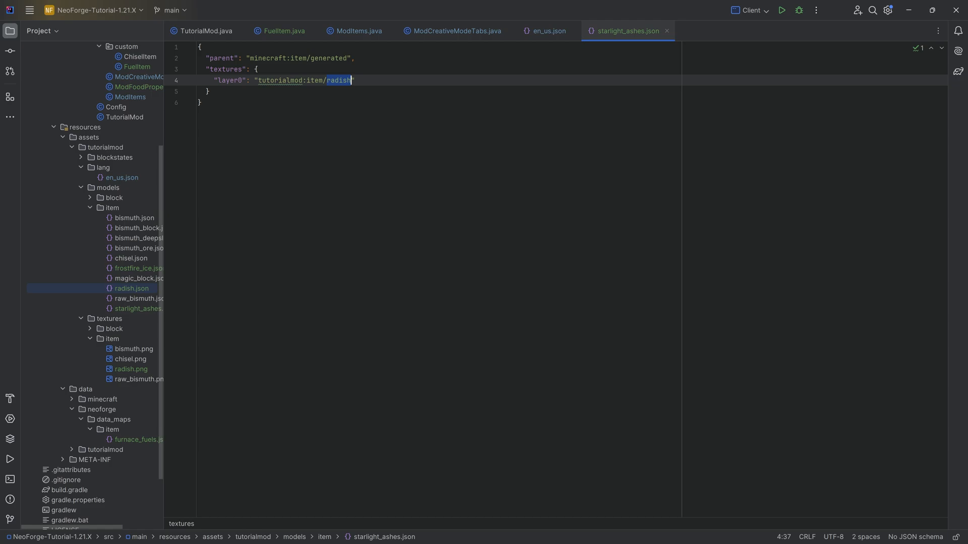
pyautogui.write('starlight_ashes')
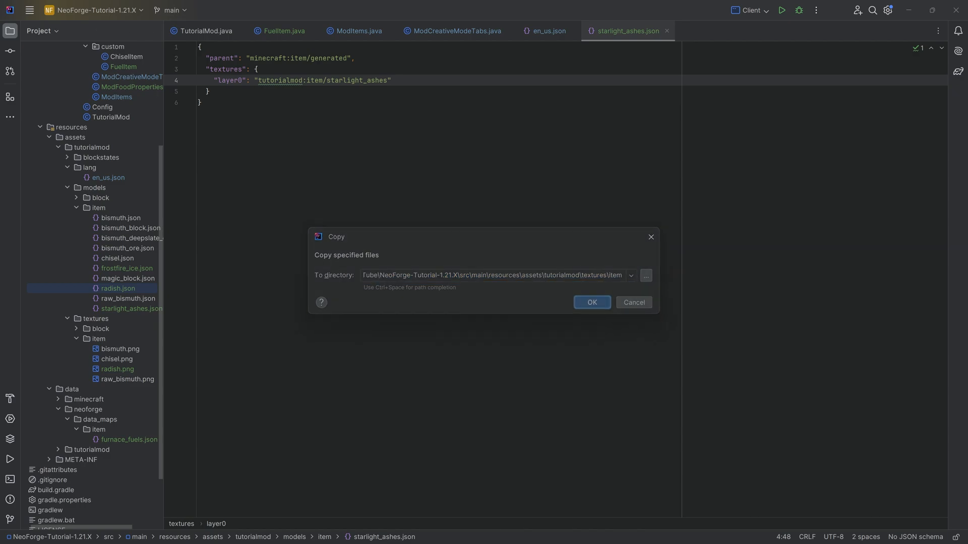
pyautogui.click(591, 302)
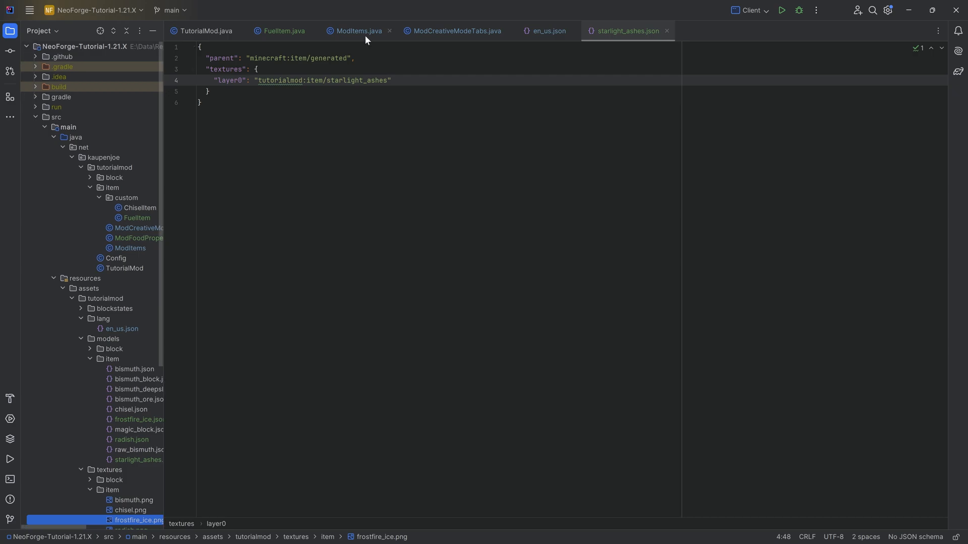
pyautogui.click(279, 31)
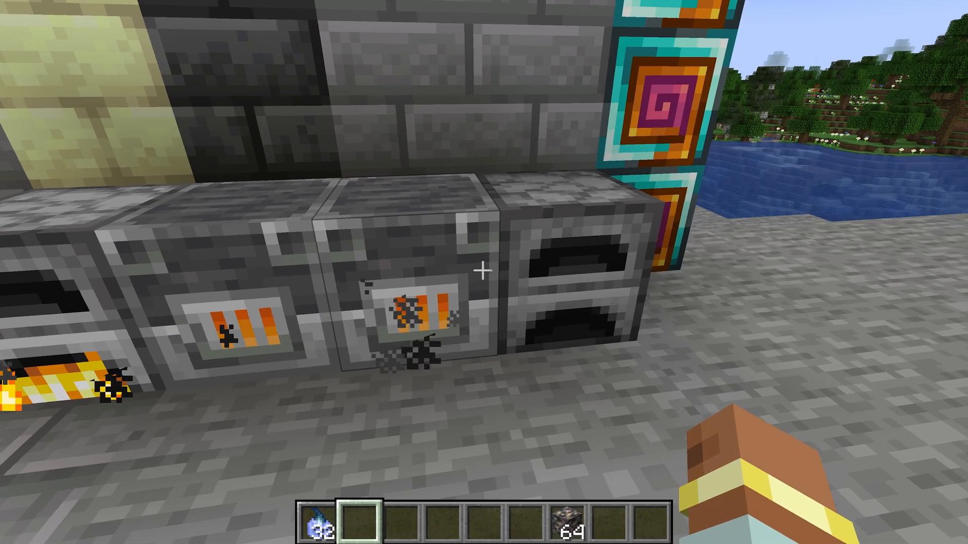
pyautogui.moveTo(484, 272)
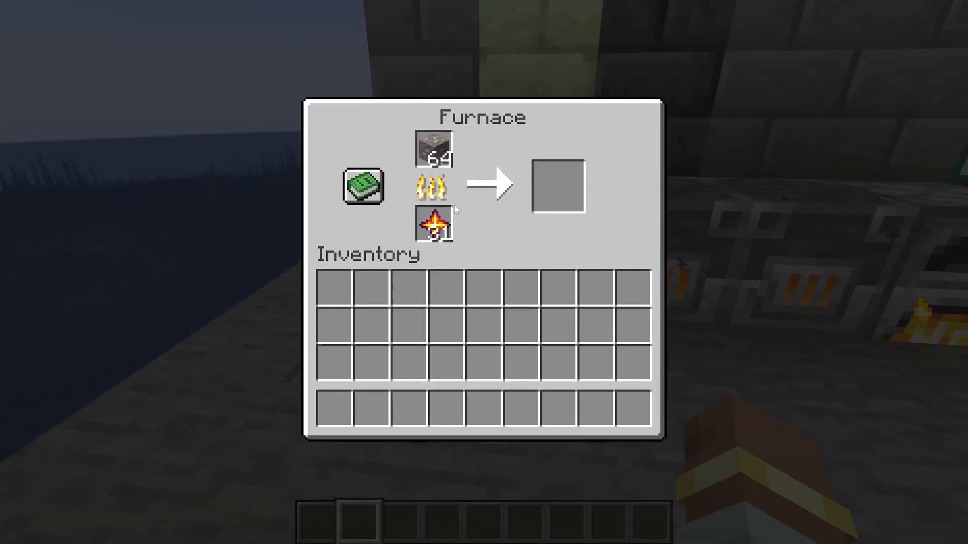
# - Check furnaces and blast furnaces burning starlight ashes and frostfire ice, then review the creative tab
pyautogui.press('Escape')
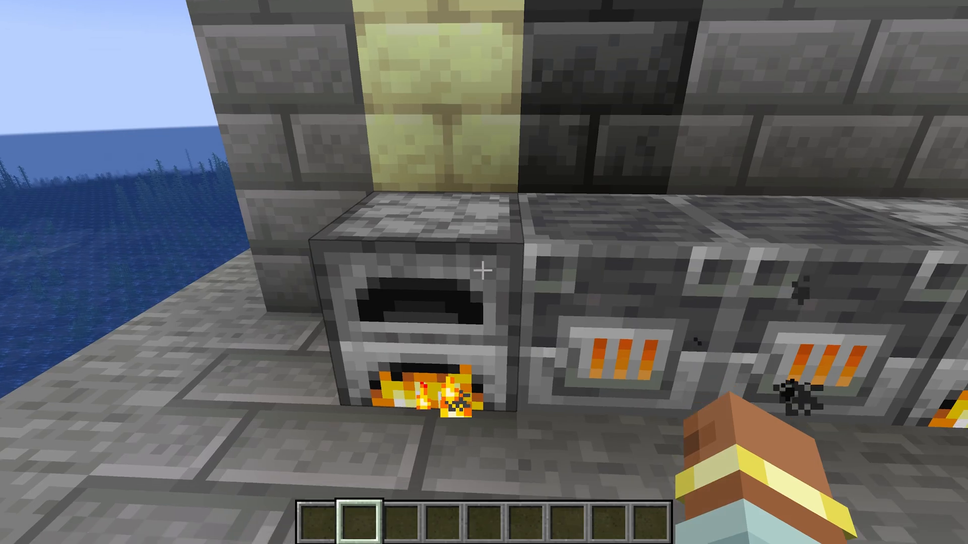
pyautogui.moveTo(484, 272)
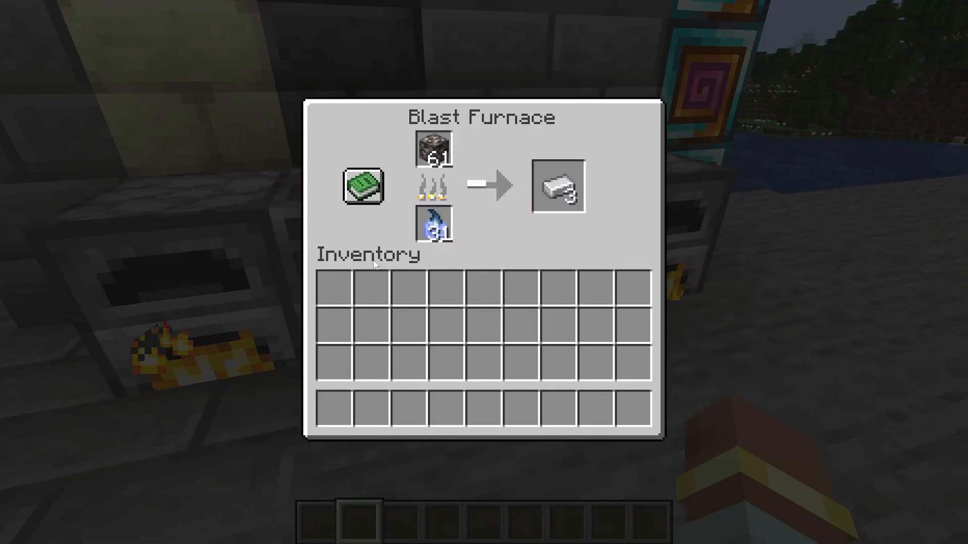
pyautogui.press('Escape')
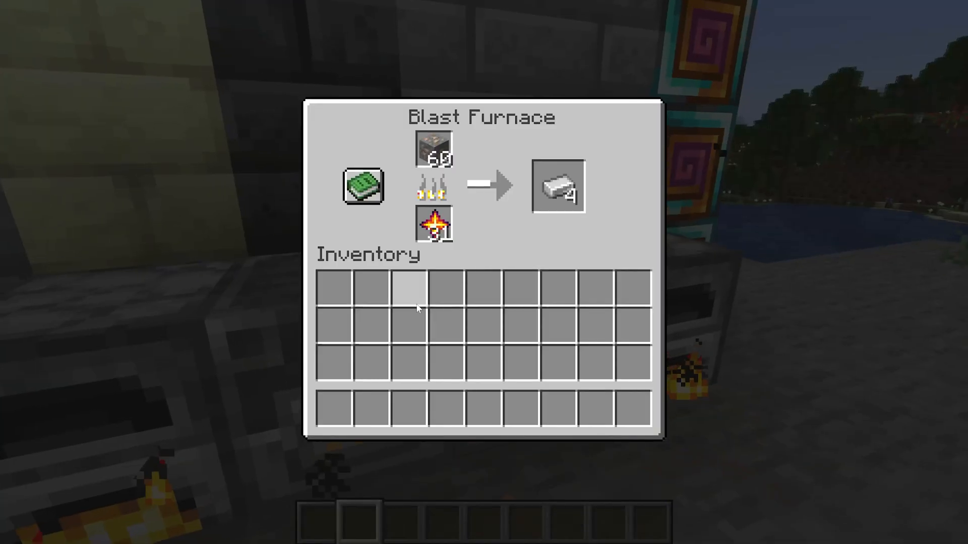
pyautogui.press('Escape')
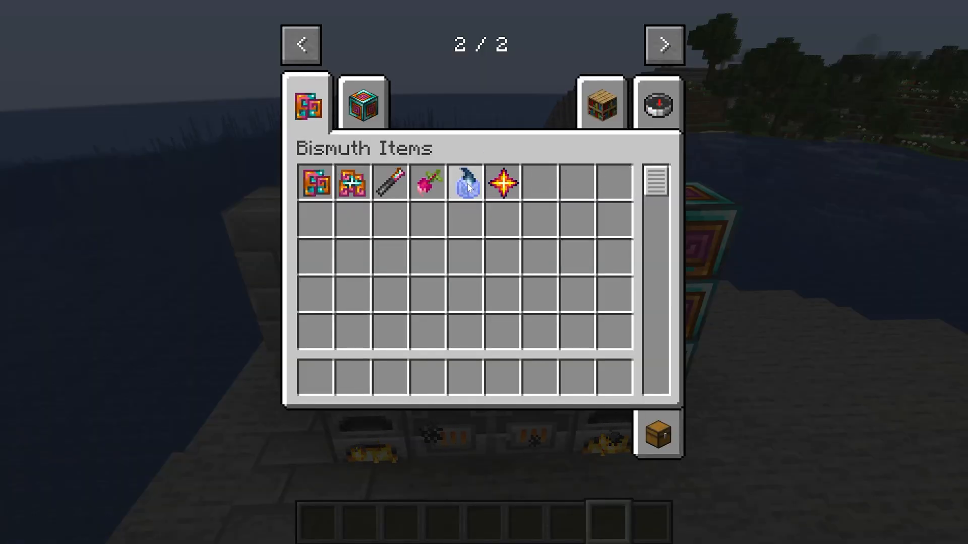
pyautogui.press('Escape')
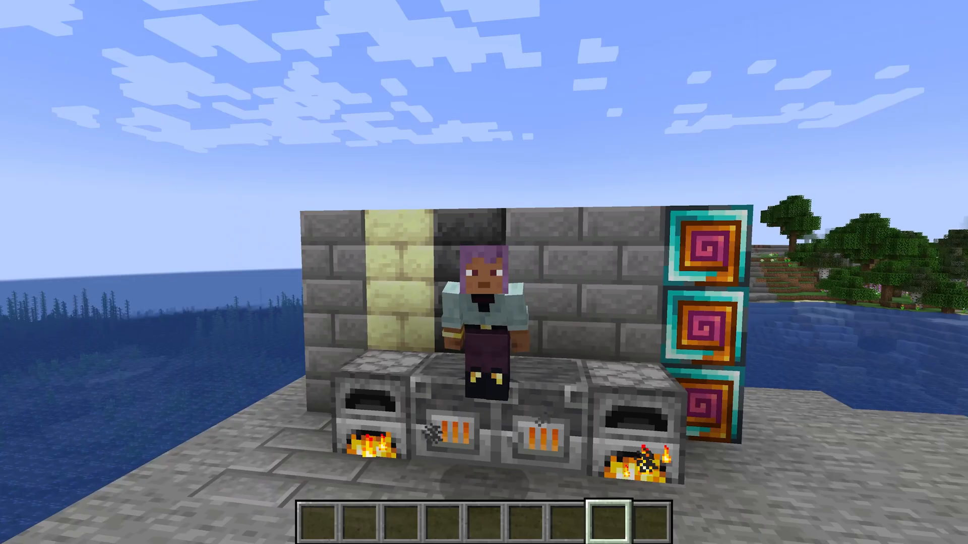